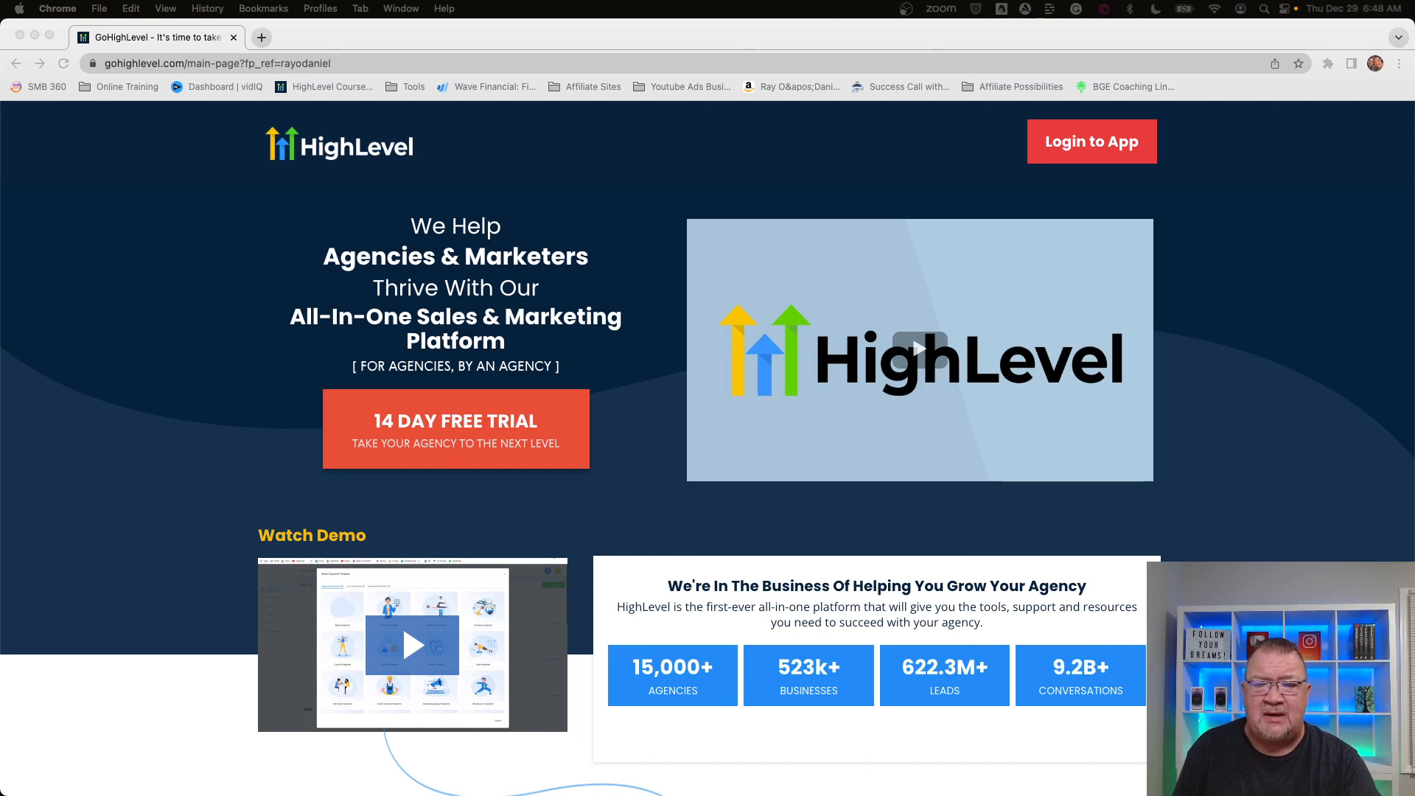
Scroll the GoHighLevel homepage down to the features-vs-other-tools pricing comparison table
scroll("down", 3)
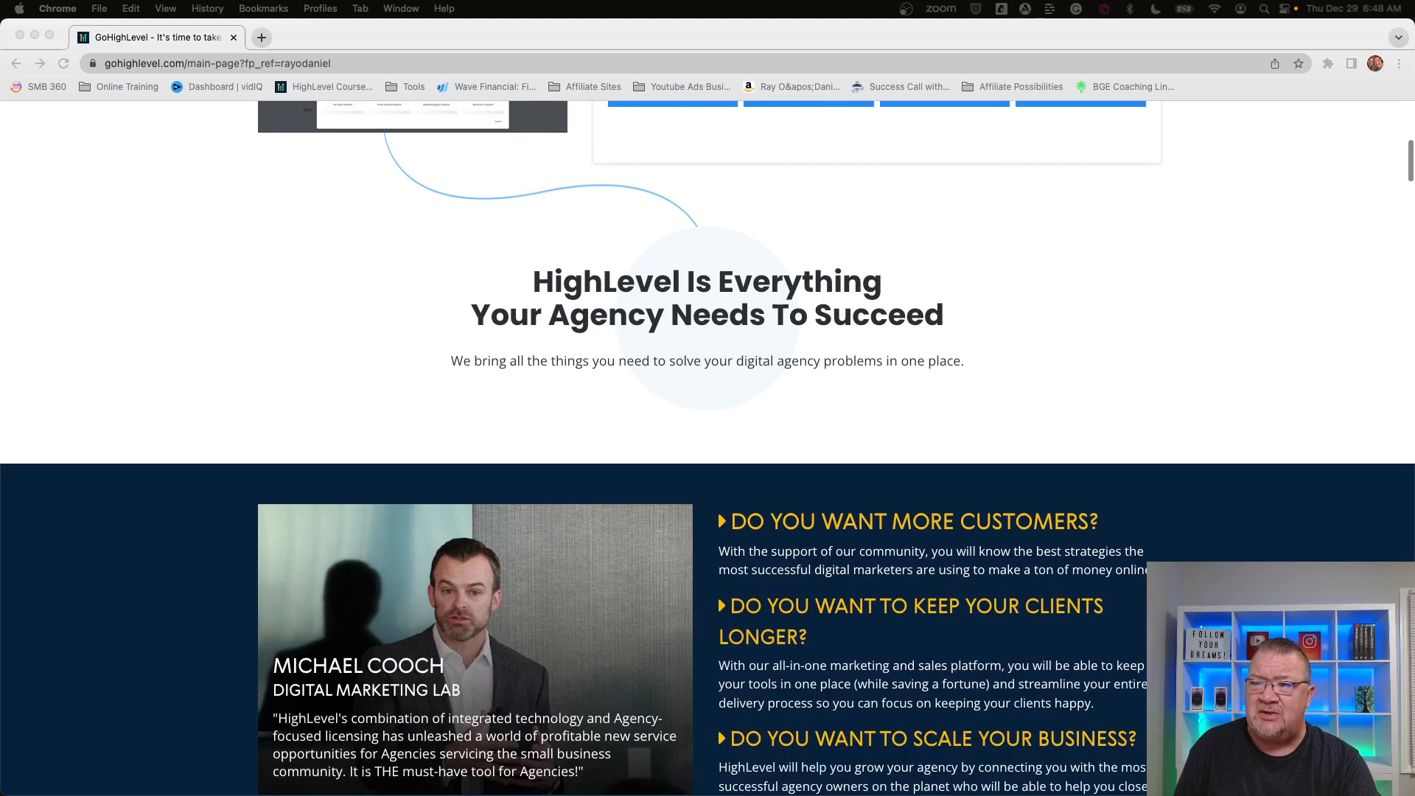
scroll("down", 3)
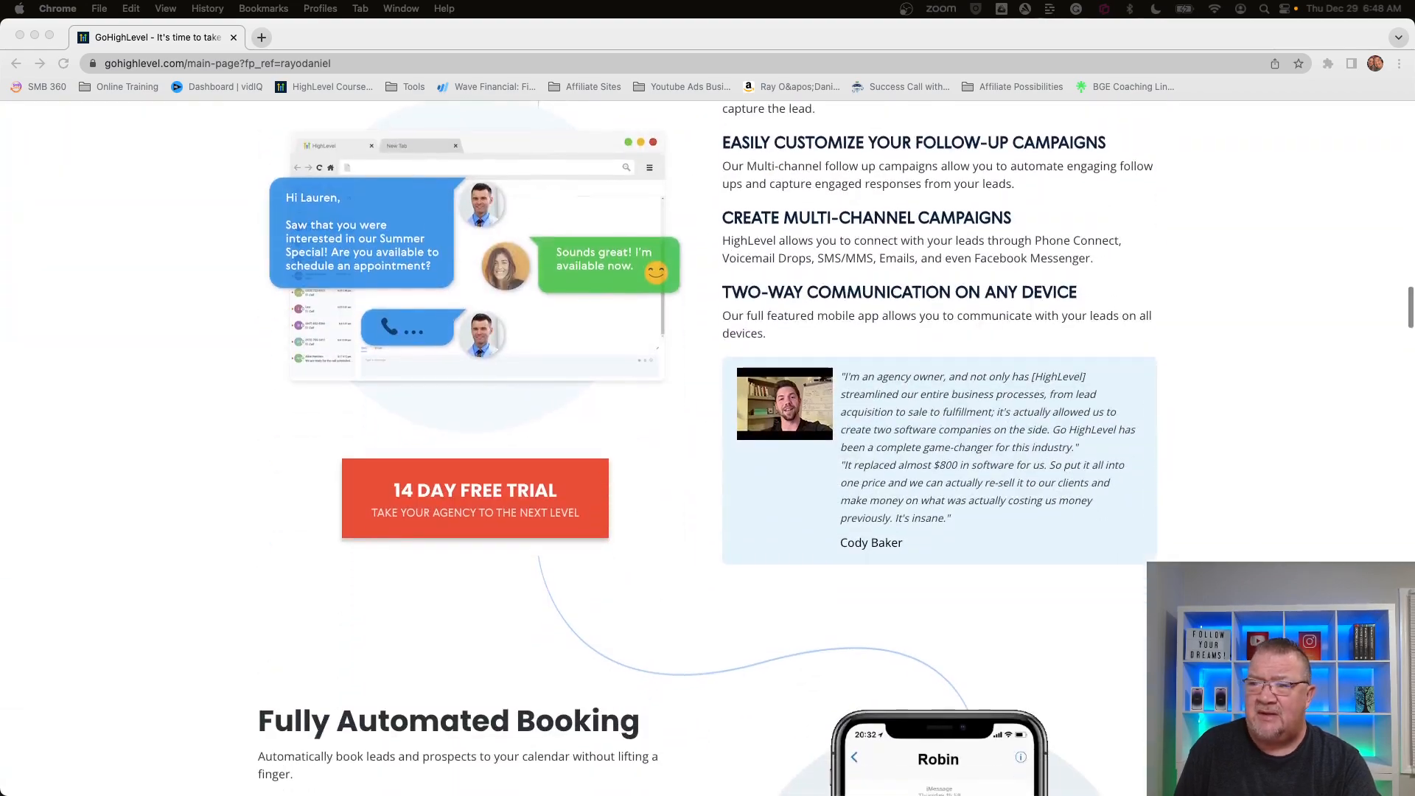
scroll("down", 3)
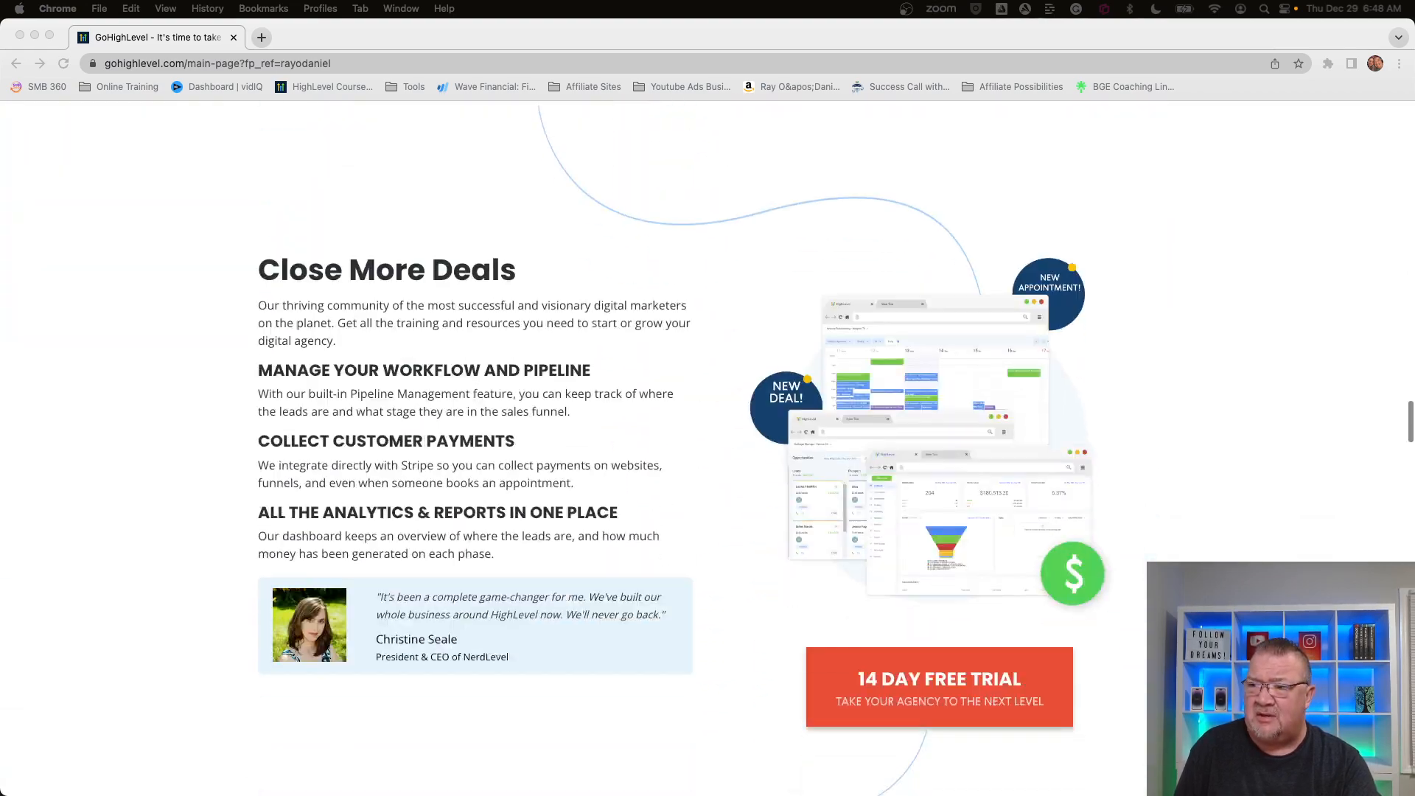
scroll("down", 3)
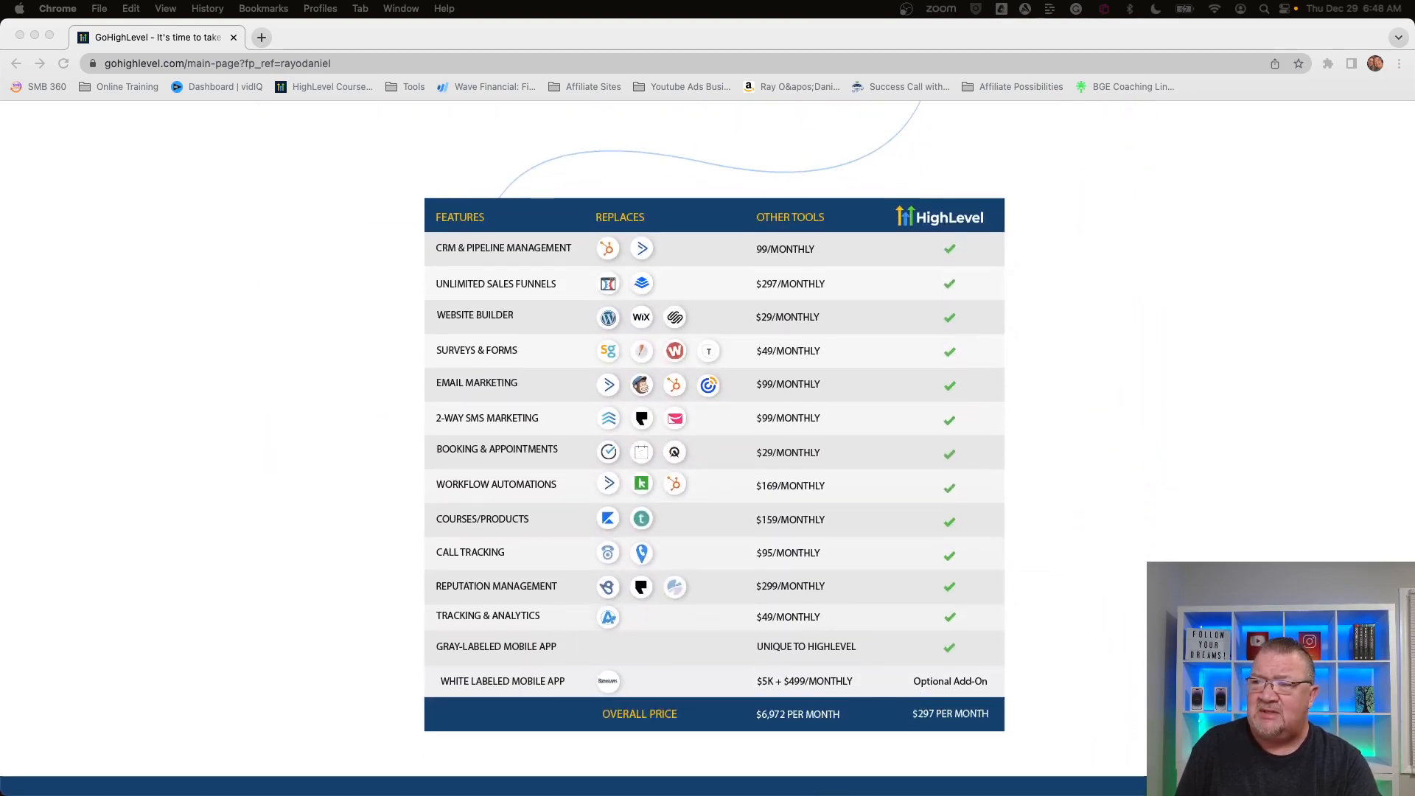
scroll("down", 3)
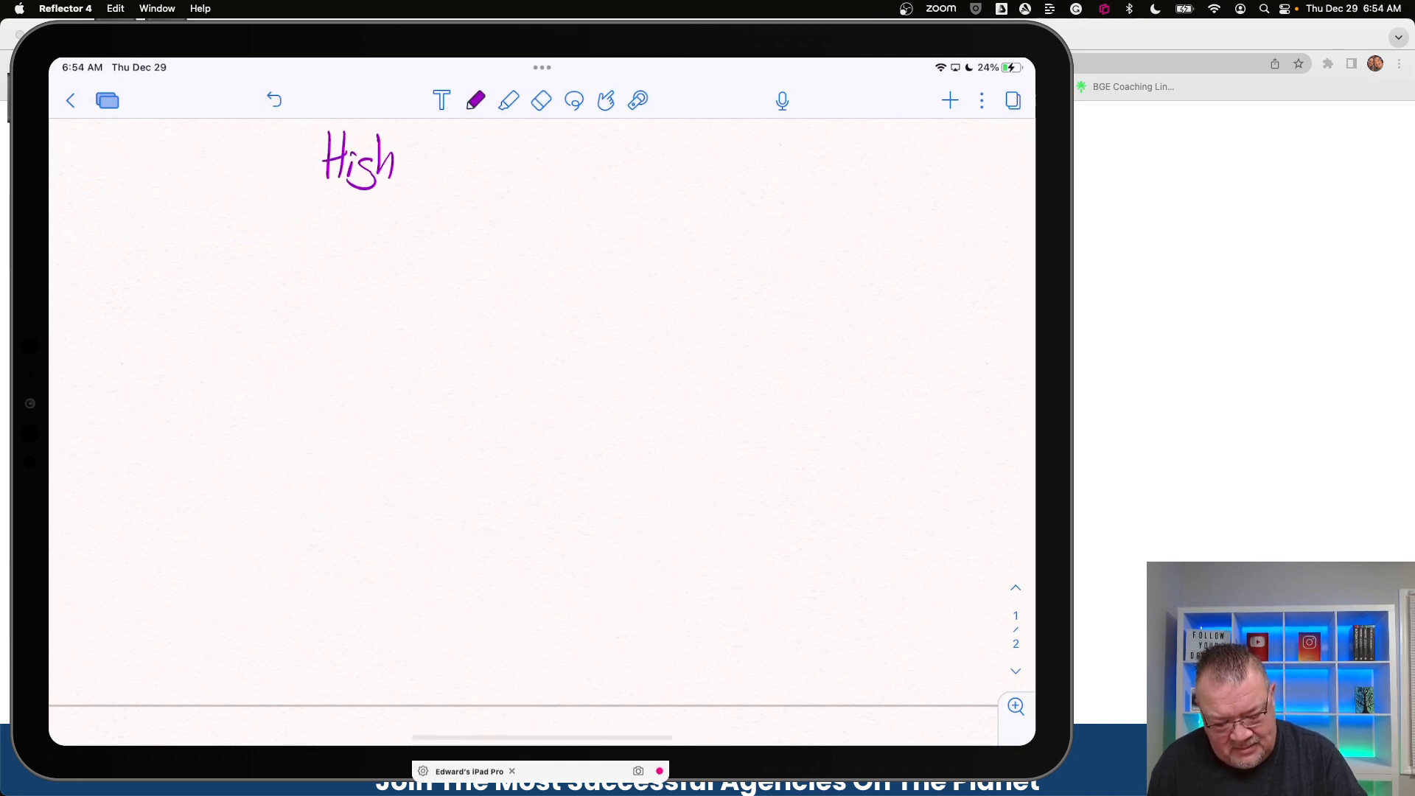
Underline the 'Highlevel Structure' heading and draw an arrow branching down from the Agency box
left_click_drag(407, 158, 473, 162)
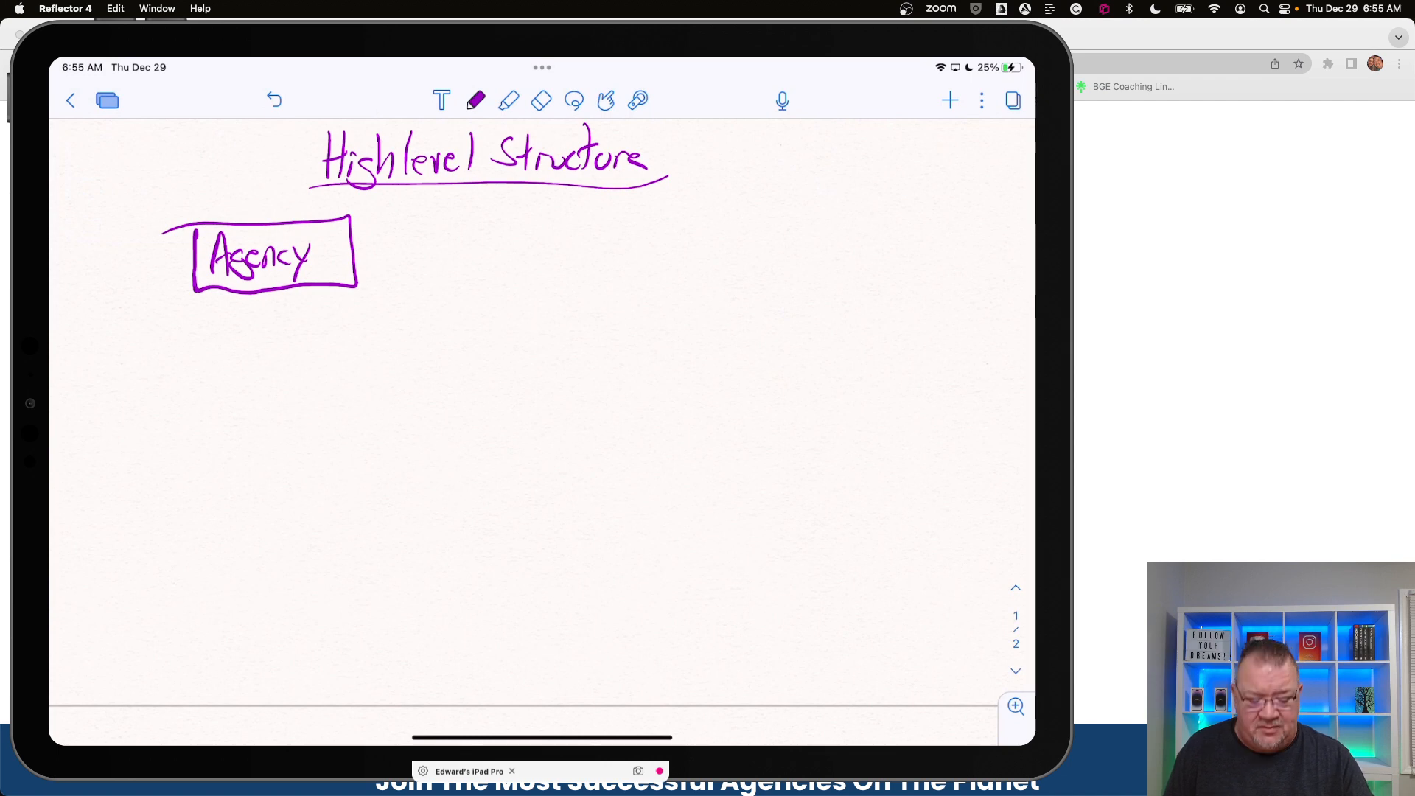
left_click_drag(224, 289, 238, 339)
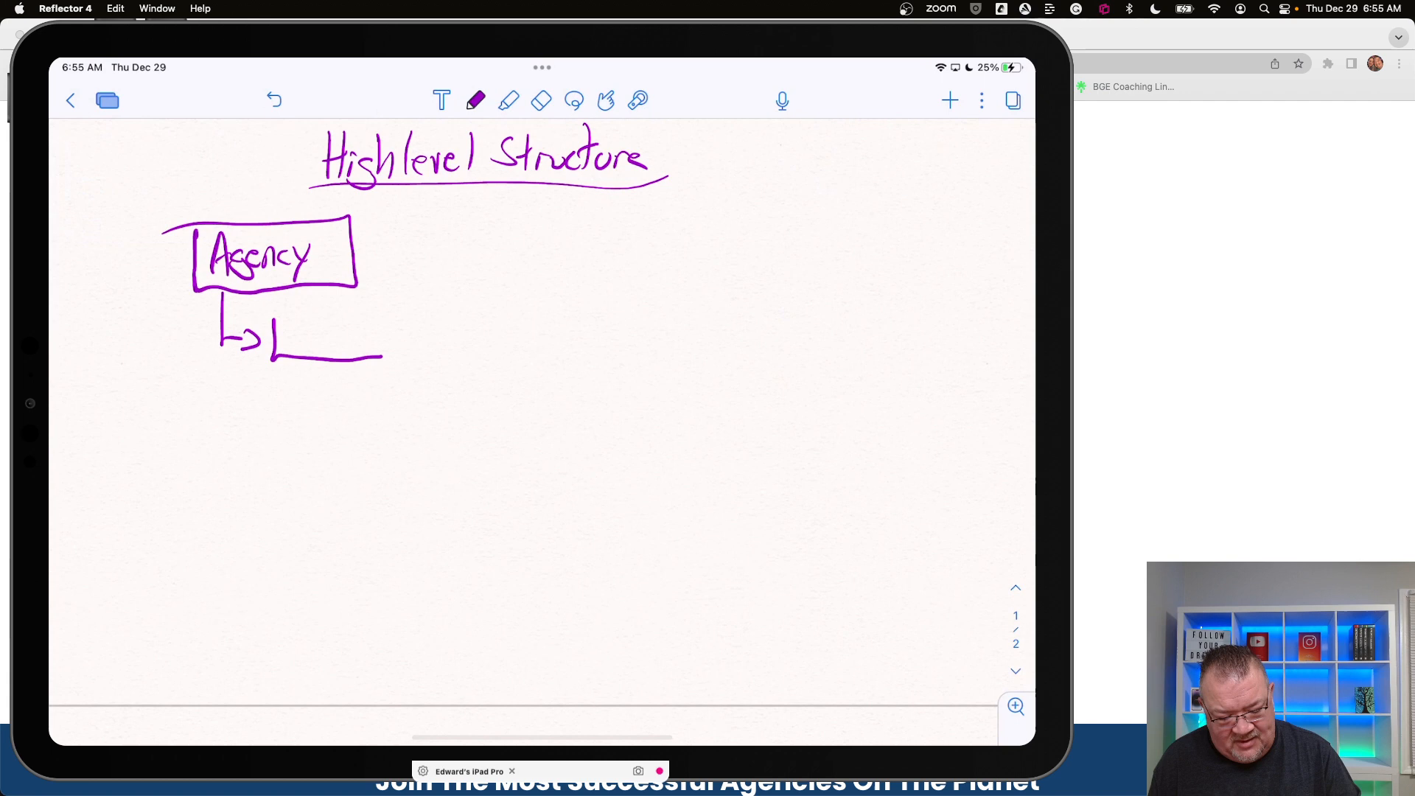
left_click_drag(271, 320, 397, 361)
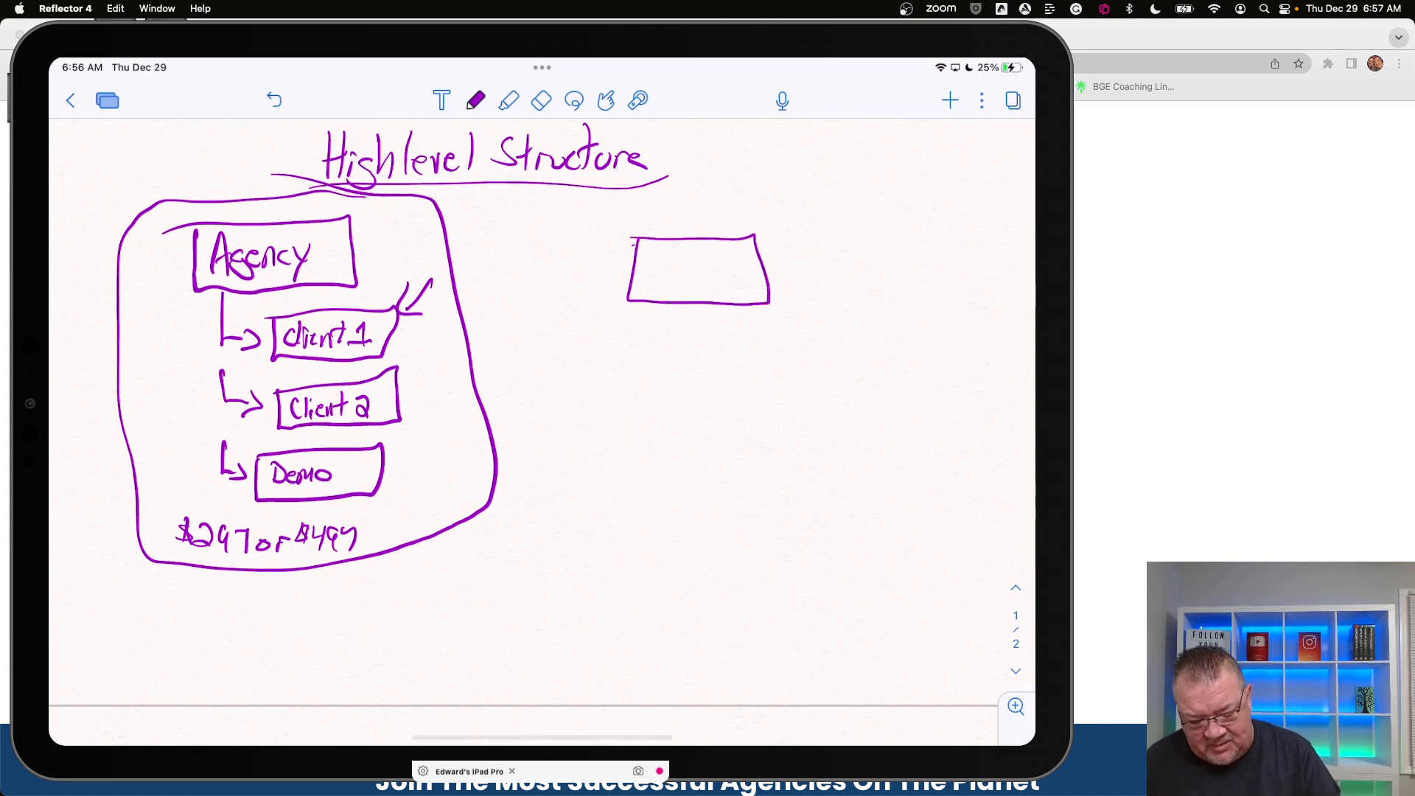
Draw a new rectangle to the right of the circled agency diagram
left_click_drag(641, 263, 672, 276)
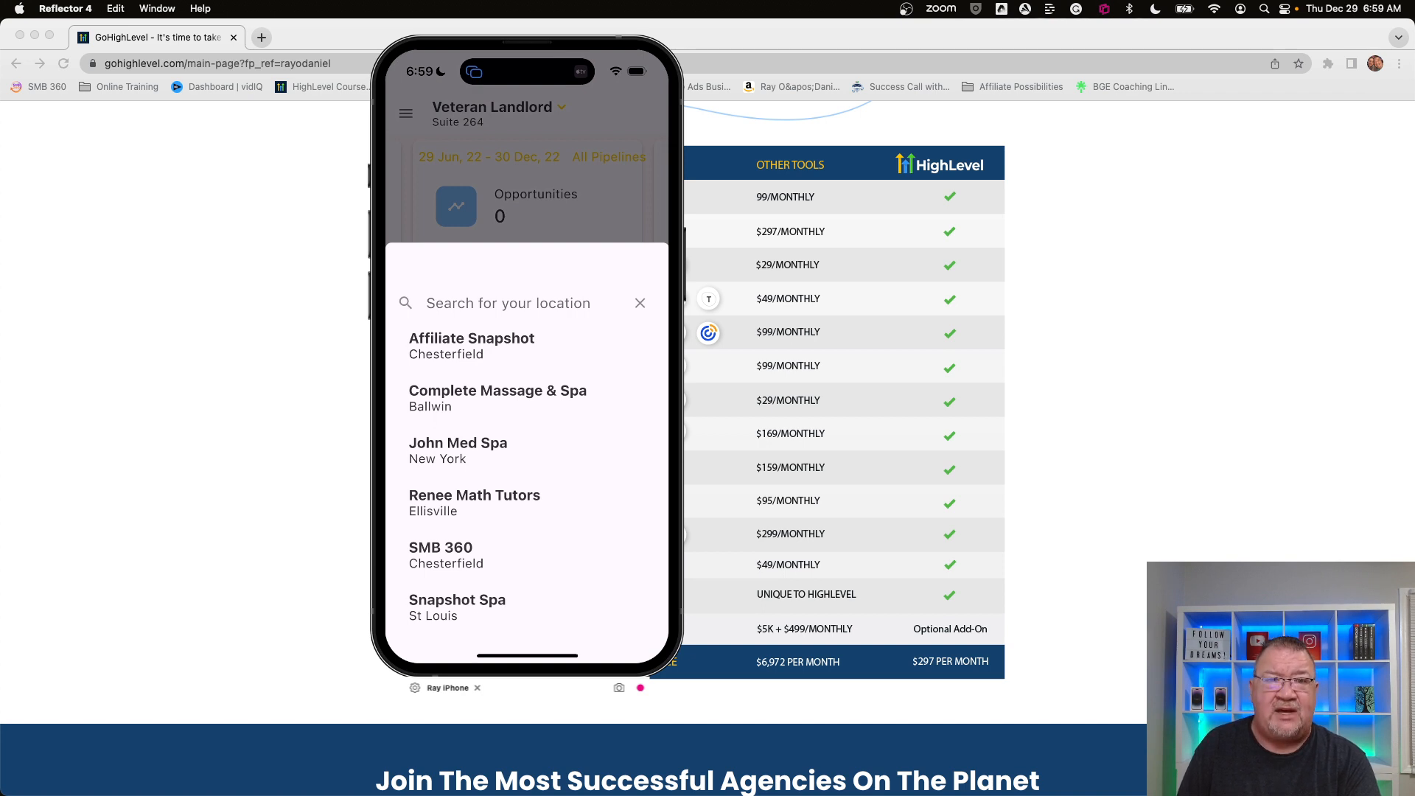
Bring up the location switcher listing sub-accounts like Affiliate Snapshot and SMB 360
left_click(640, 302)
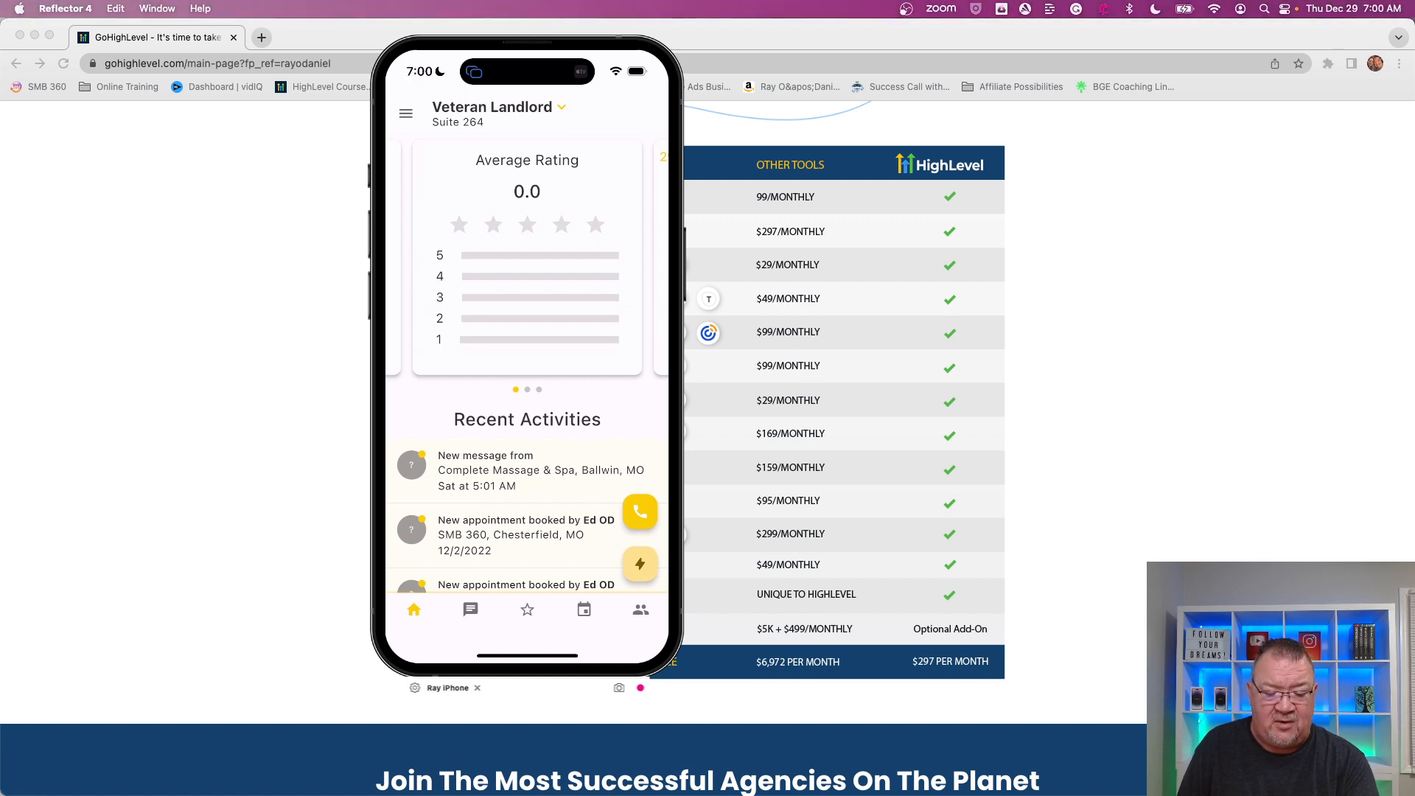
Show the Veteran Landlord Home dashboard with its Average Rating and Recent Activities cards
left_click(469, 608)
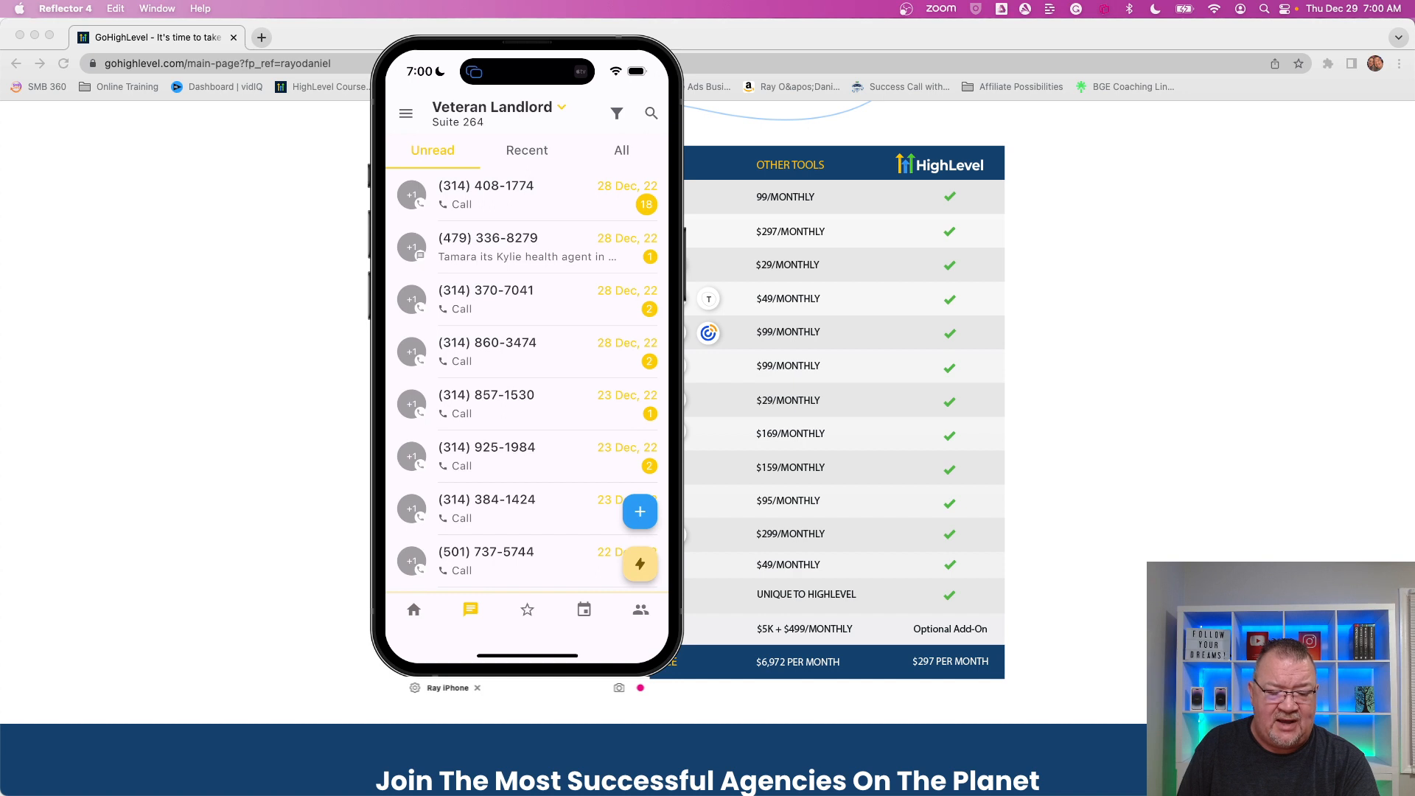
left_click(485, 195)
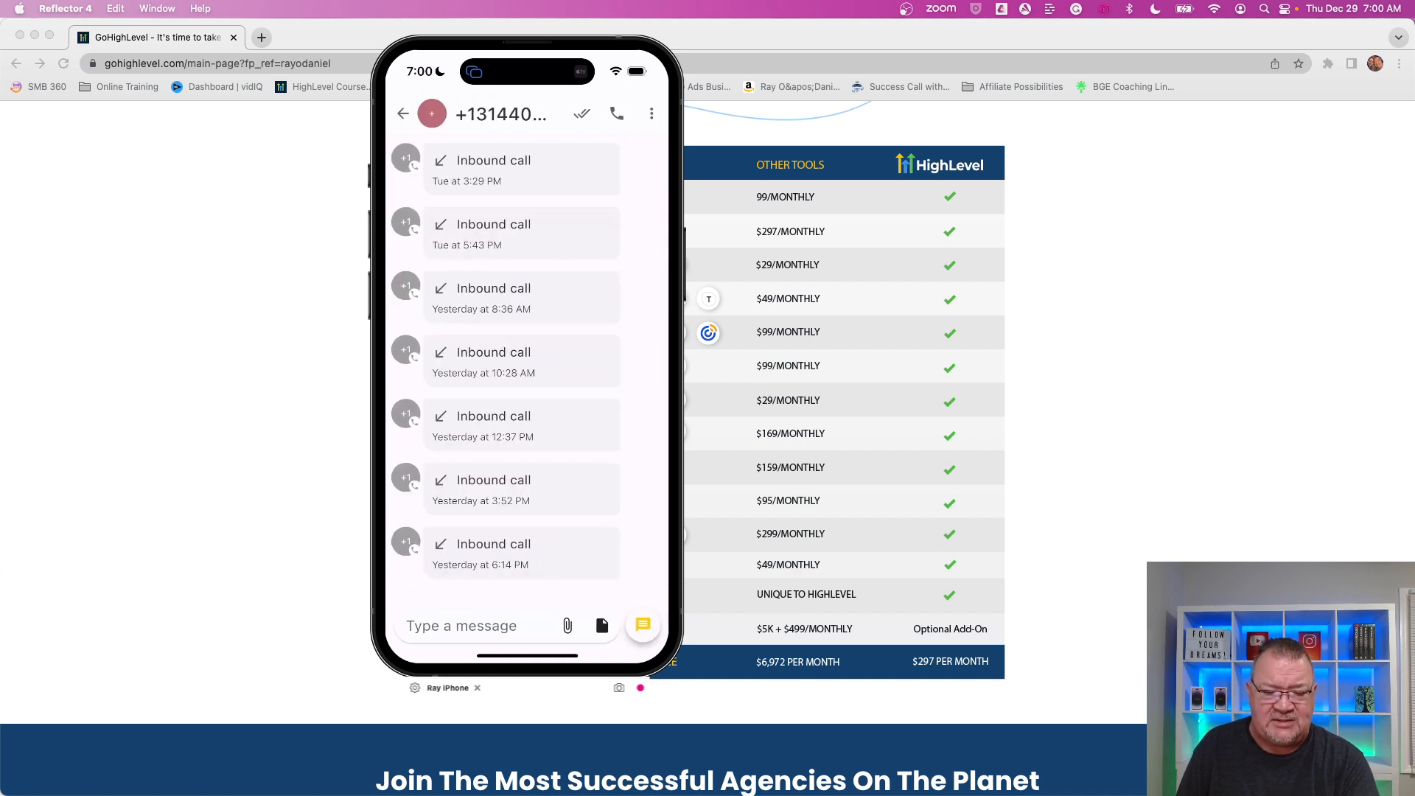
scroll("up", 3)
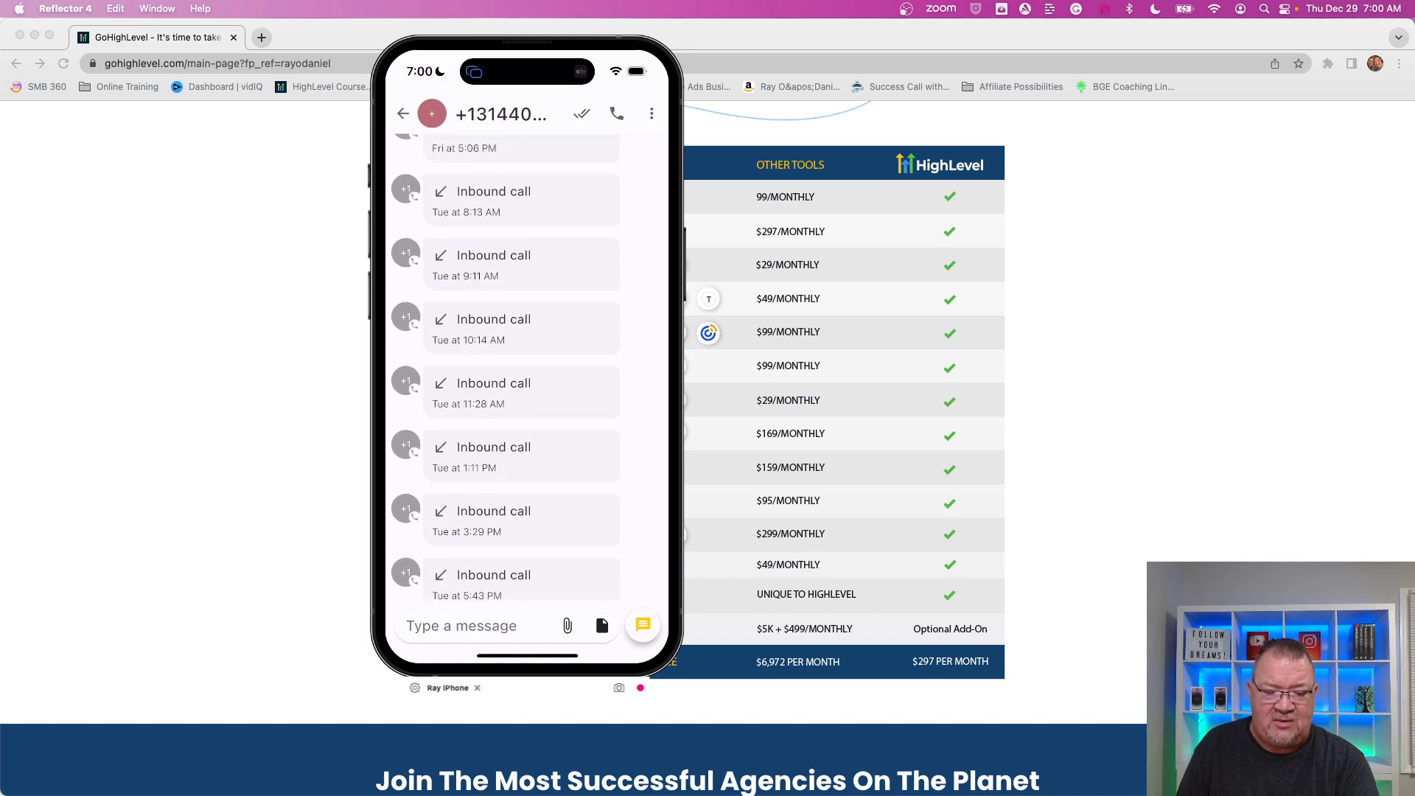
scroll("down", 3)
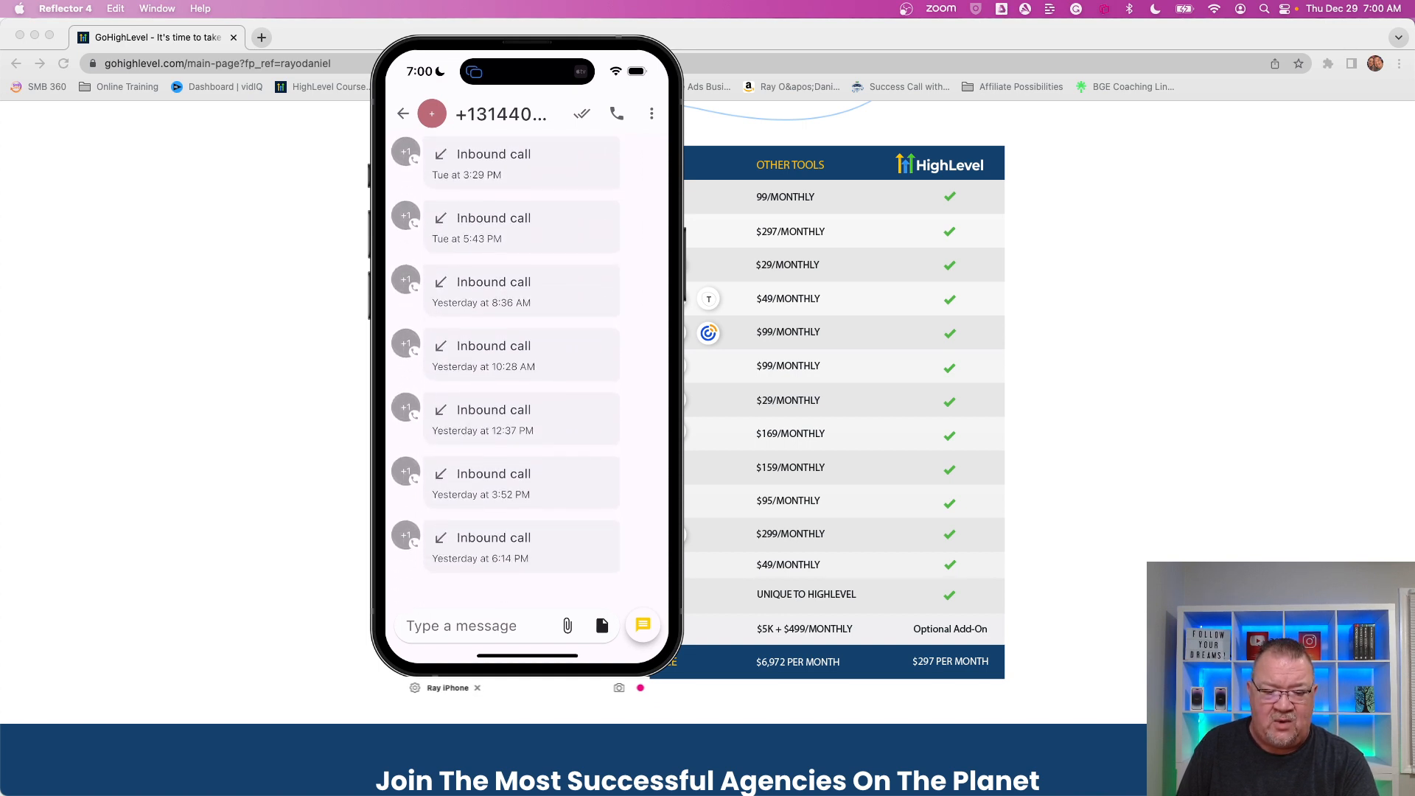
left_click(402, 114)
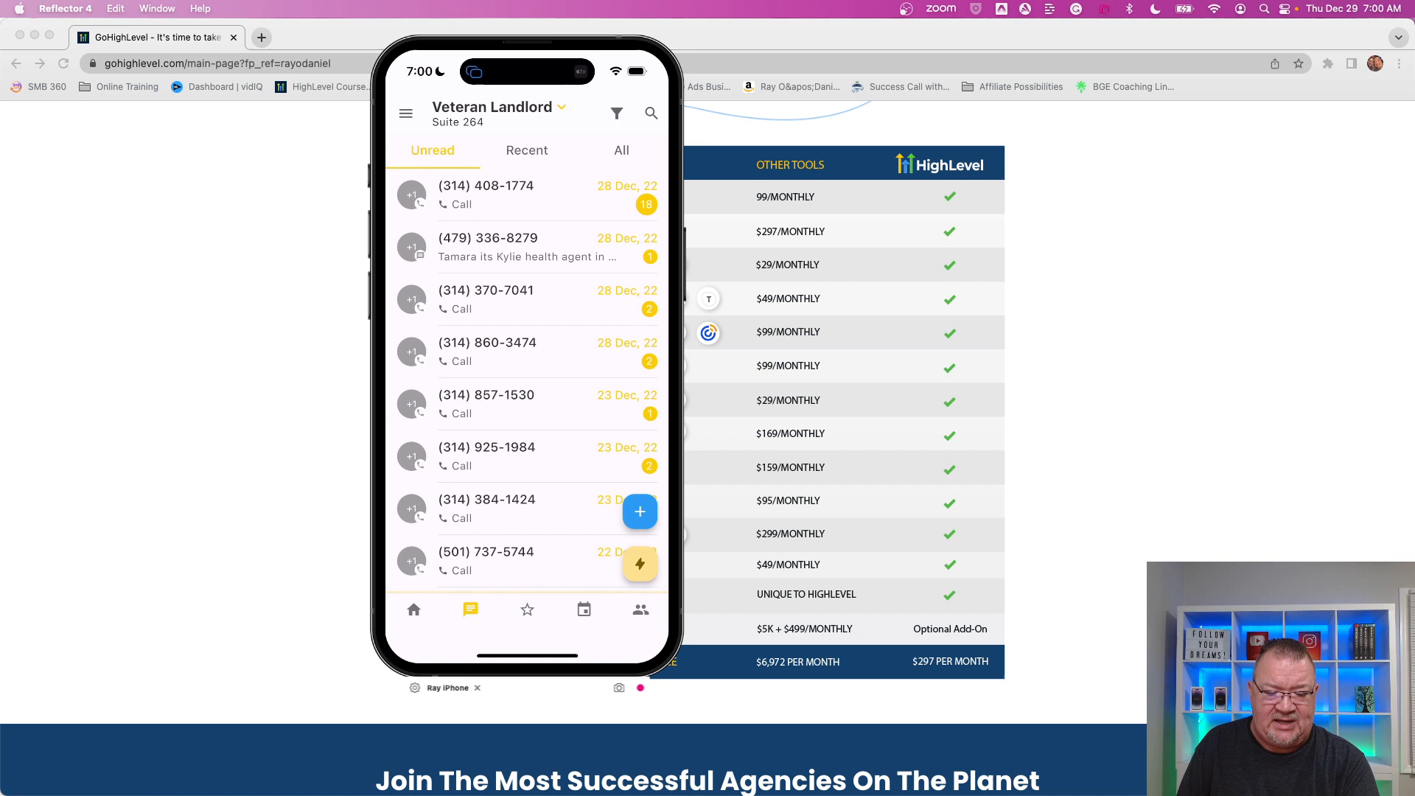
left_click(529, 247)
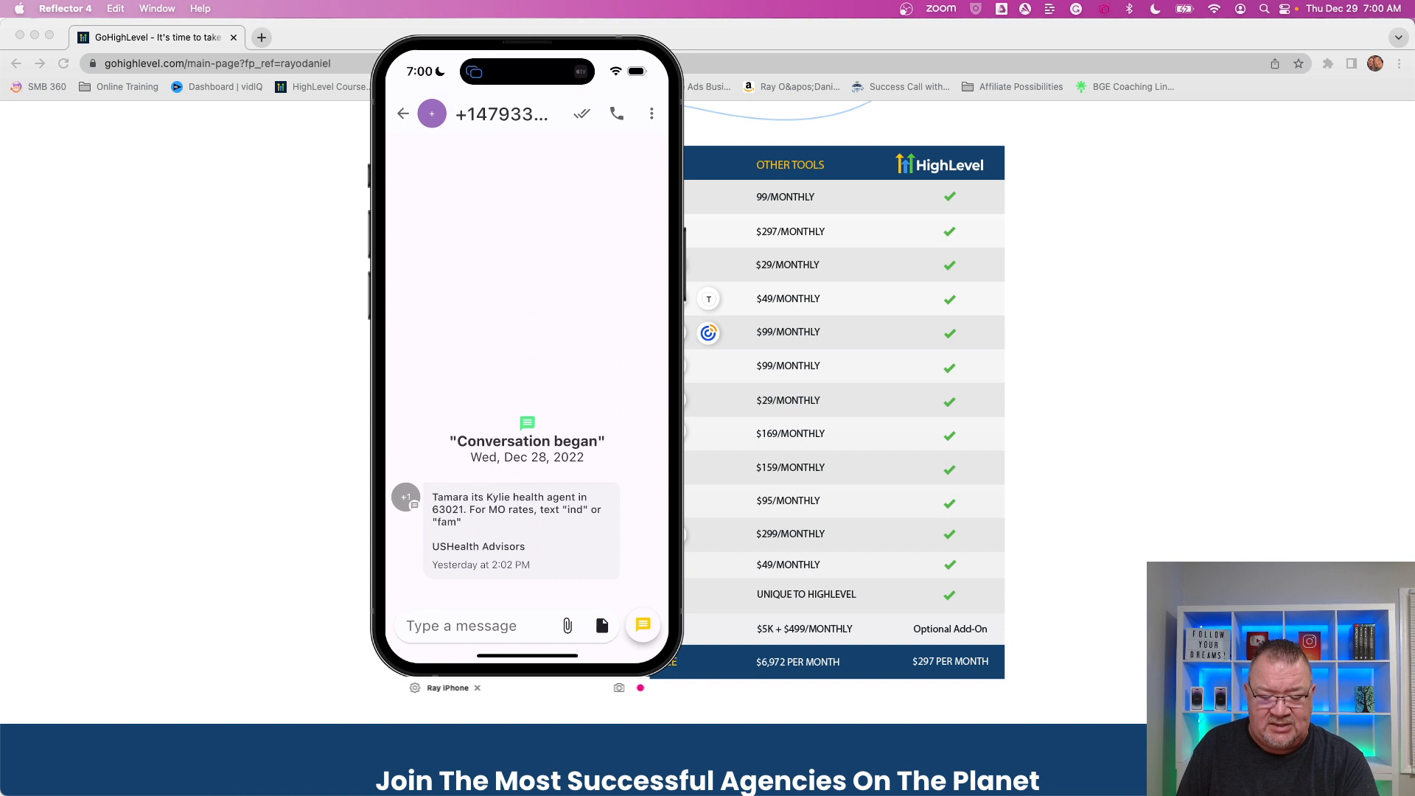
left_click(478, 625)
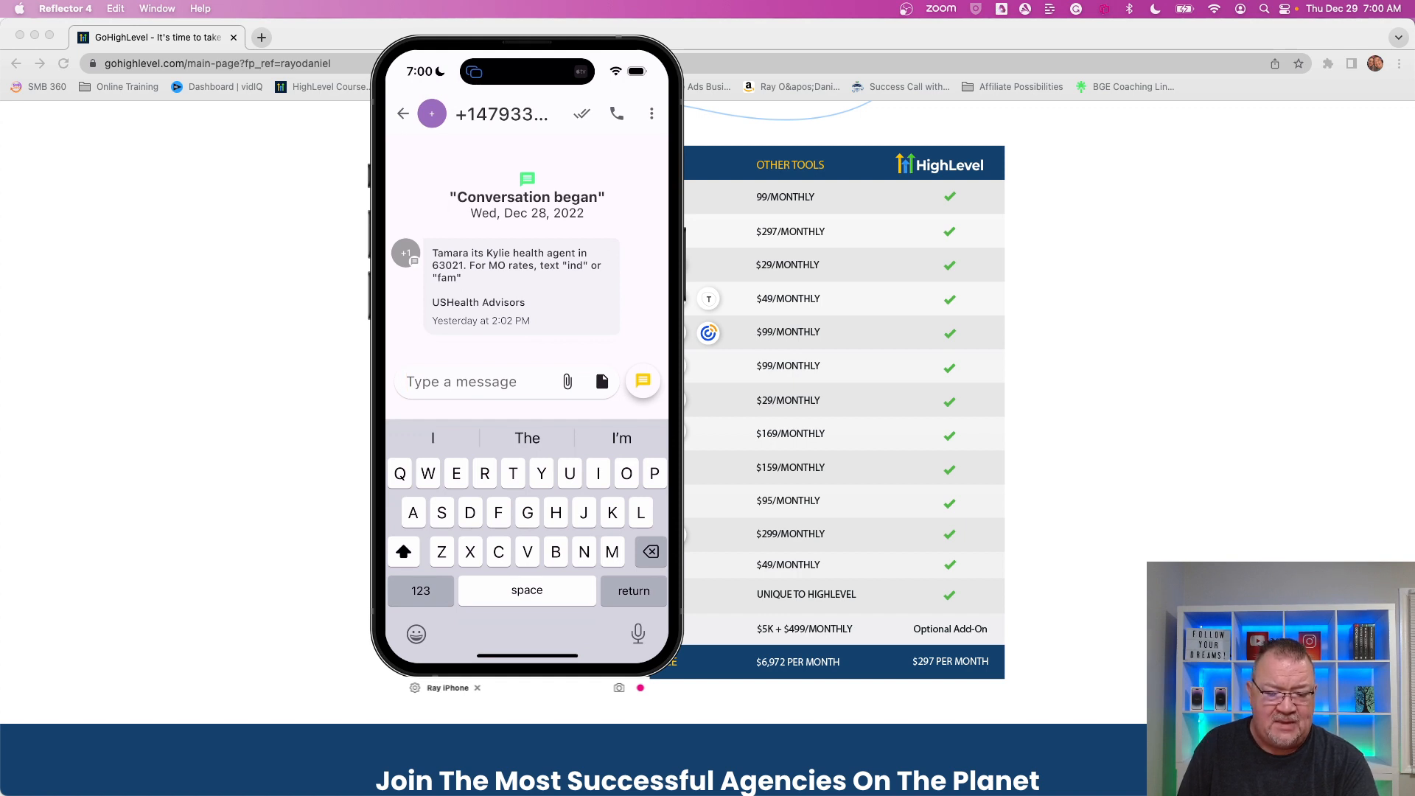
left_click(404, 114)
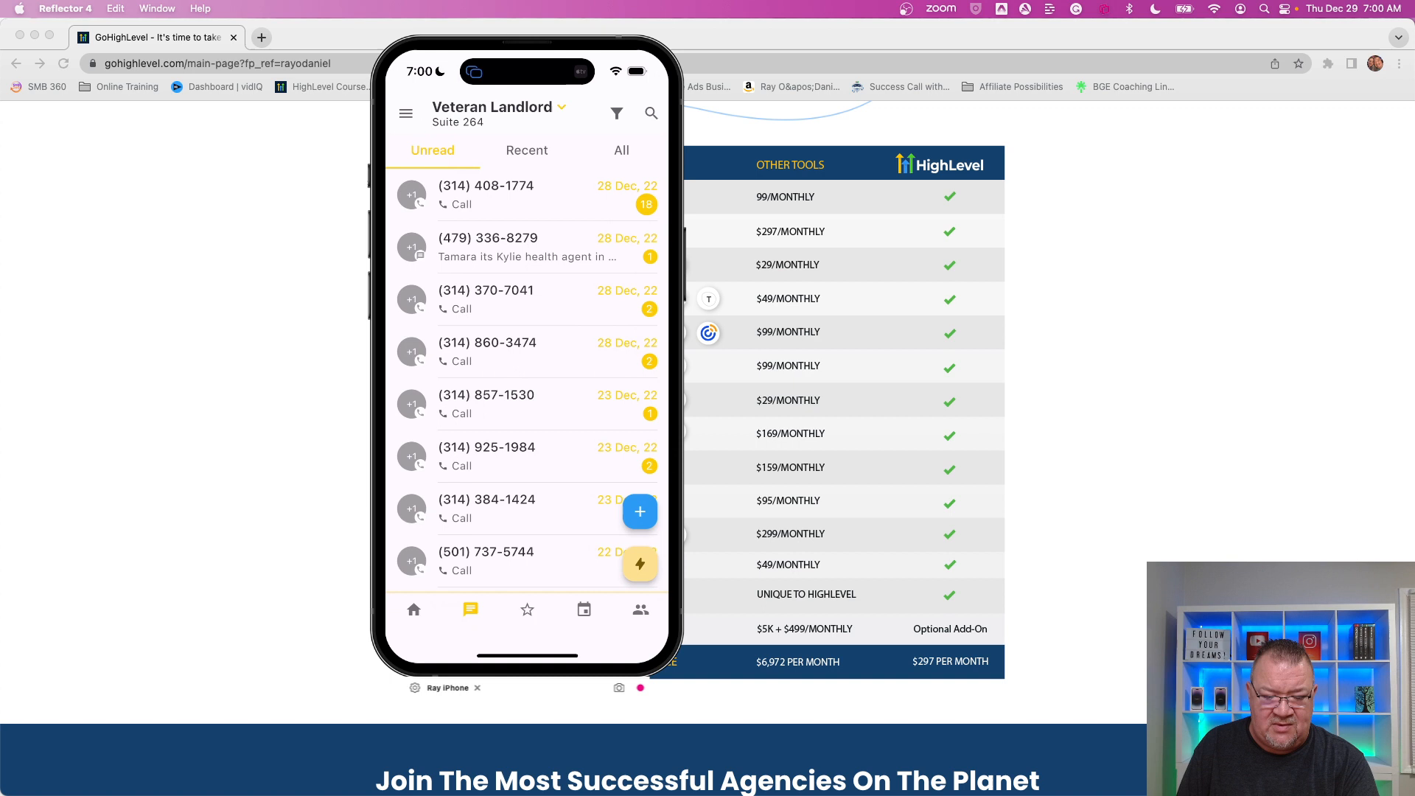
left_click(485, 195)
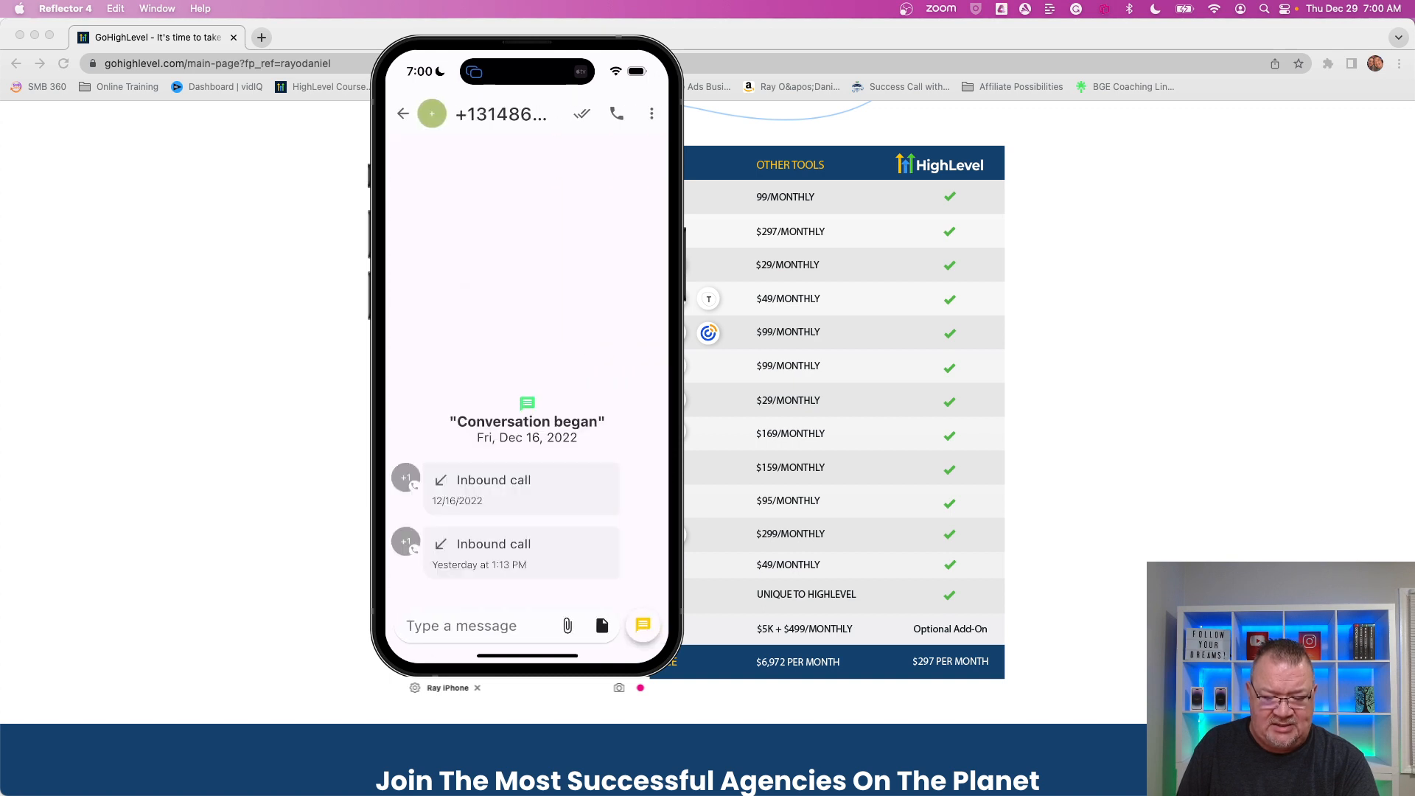
left_click(403, 113)
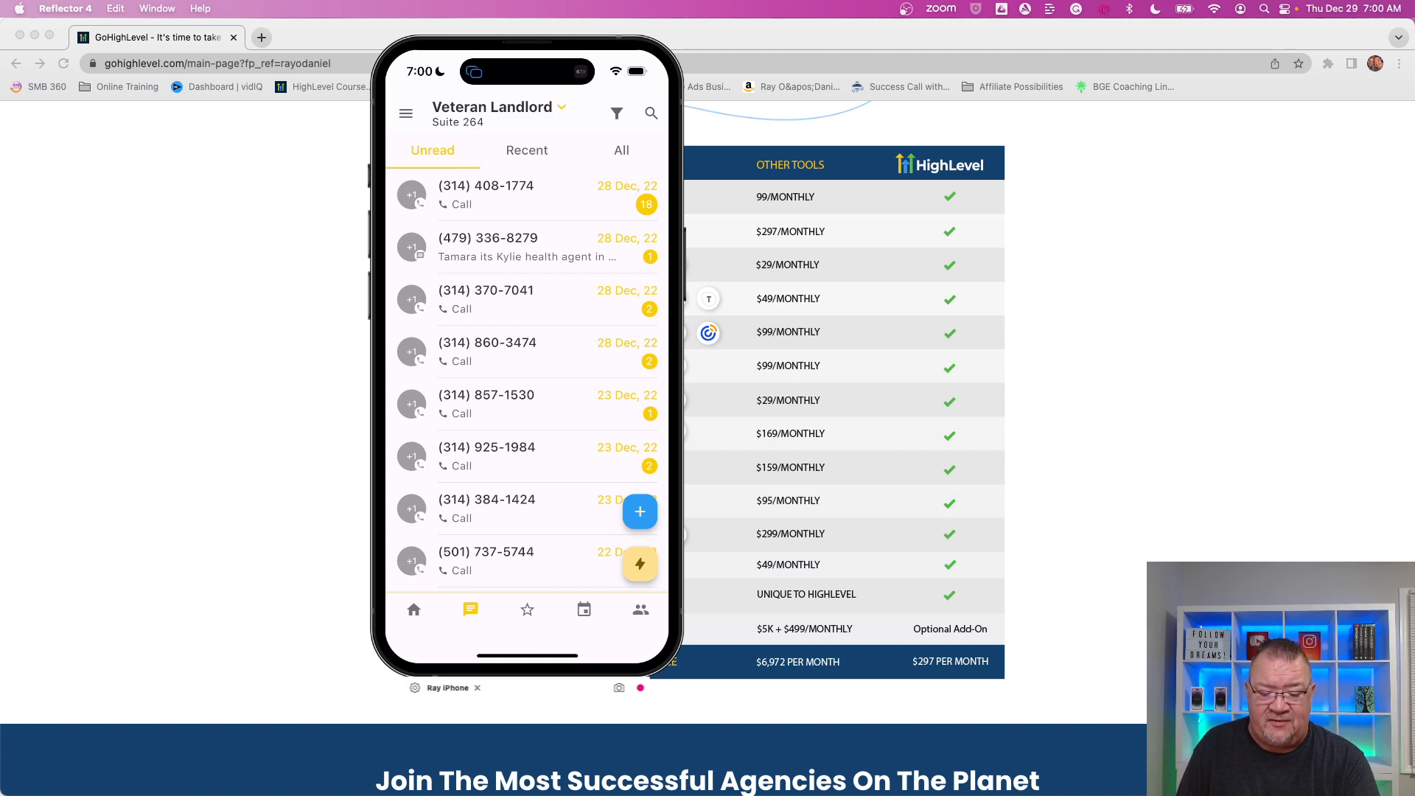
left_click(639, 512)
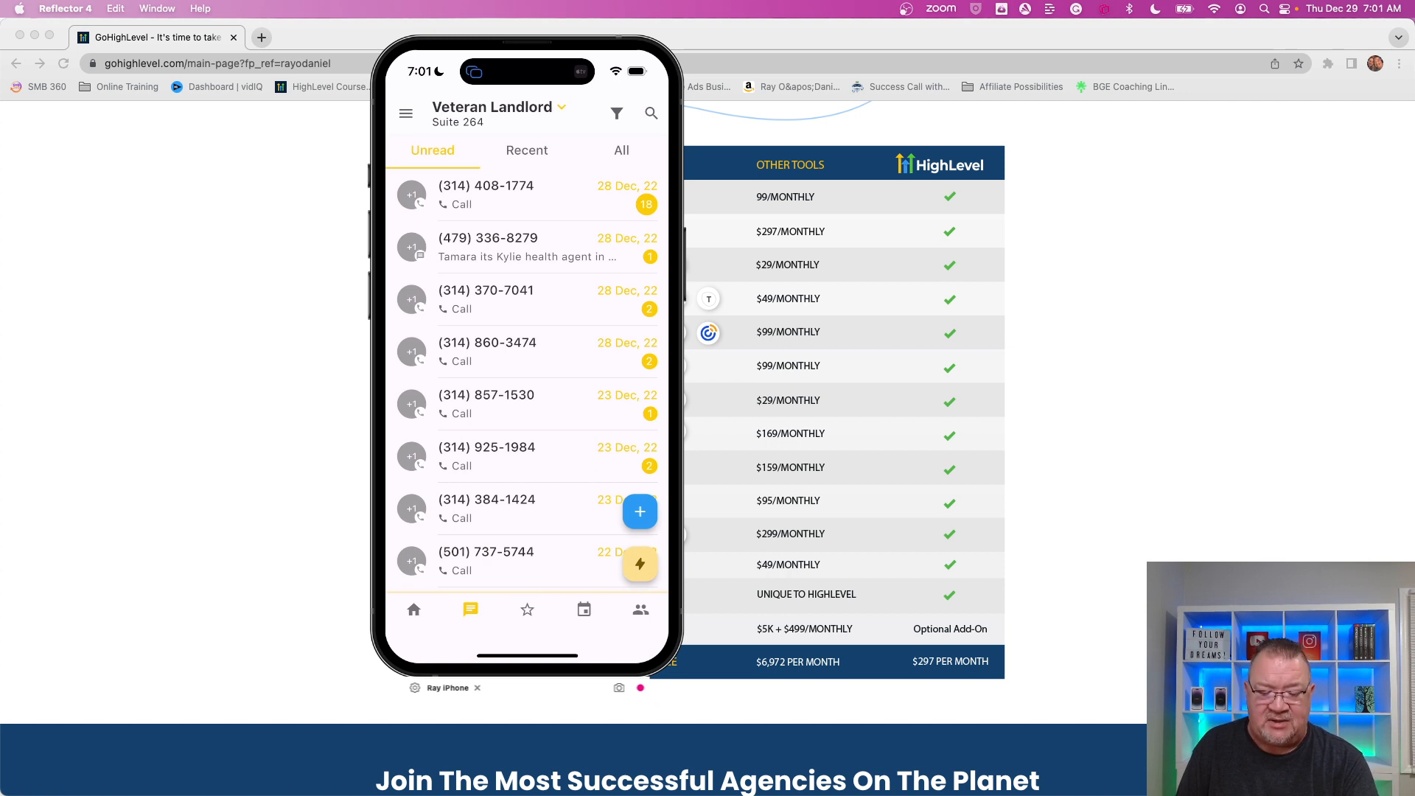
Review the Reviews screen's invites gauge and latest Facebook reviews, then move to the appointments calendar
left_click(526, 609)
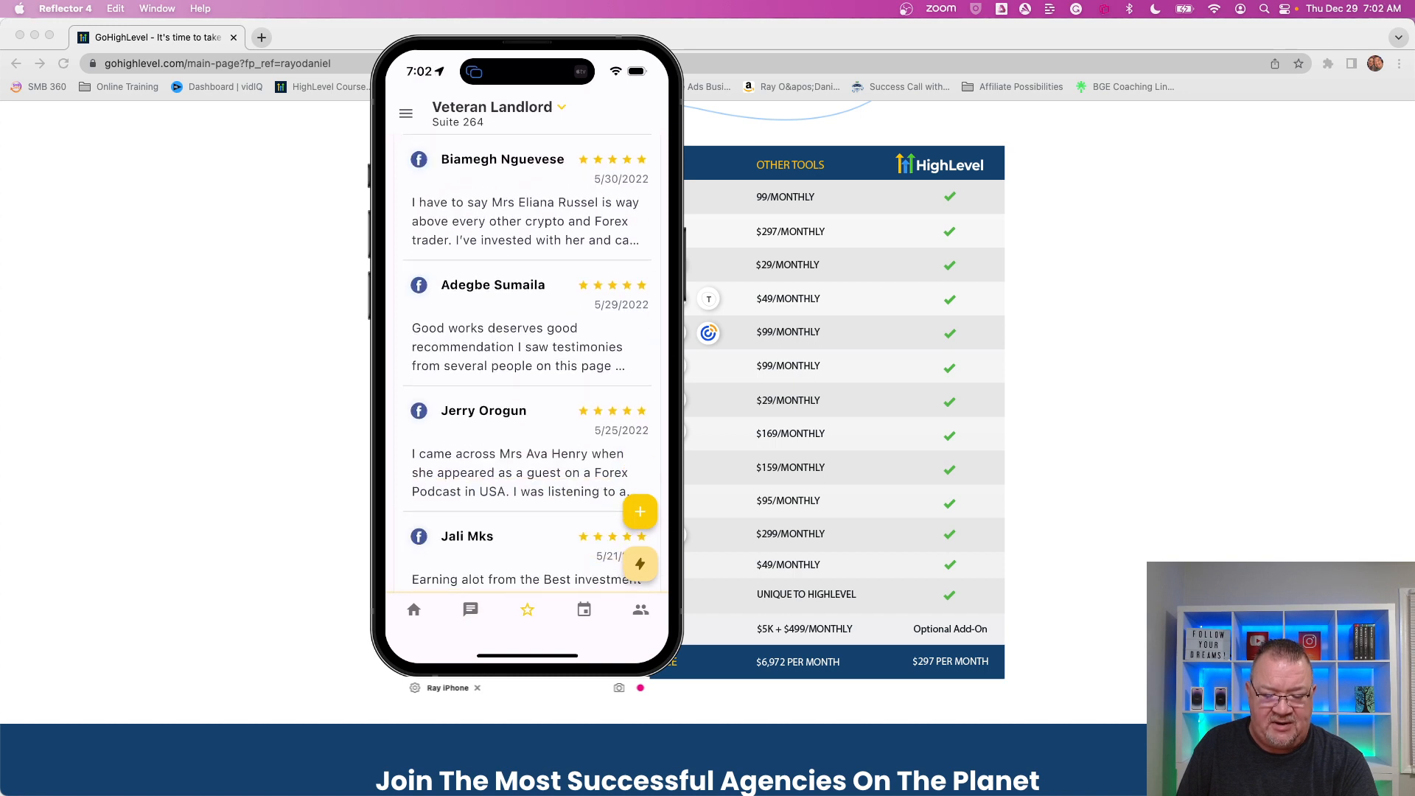
scroll("up", 3)
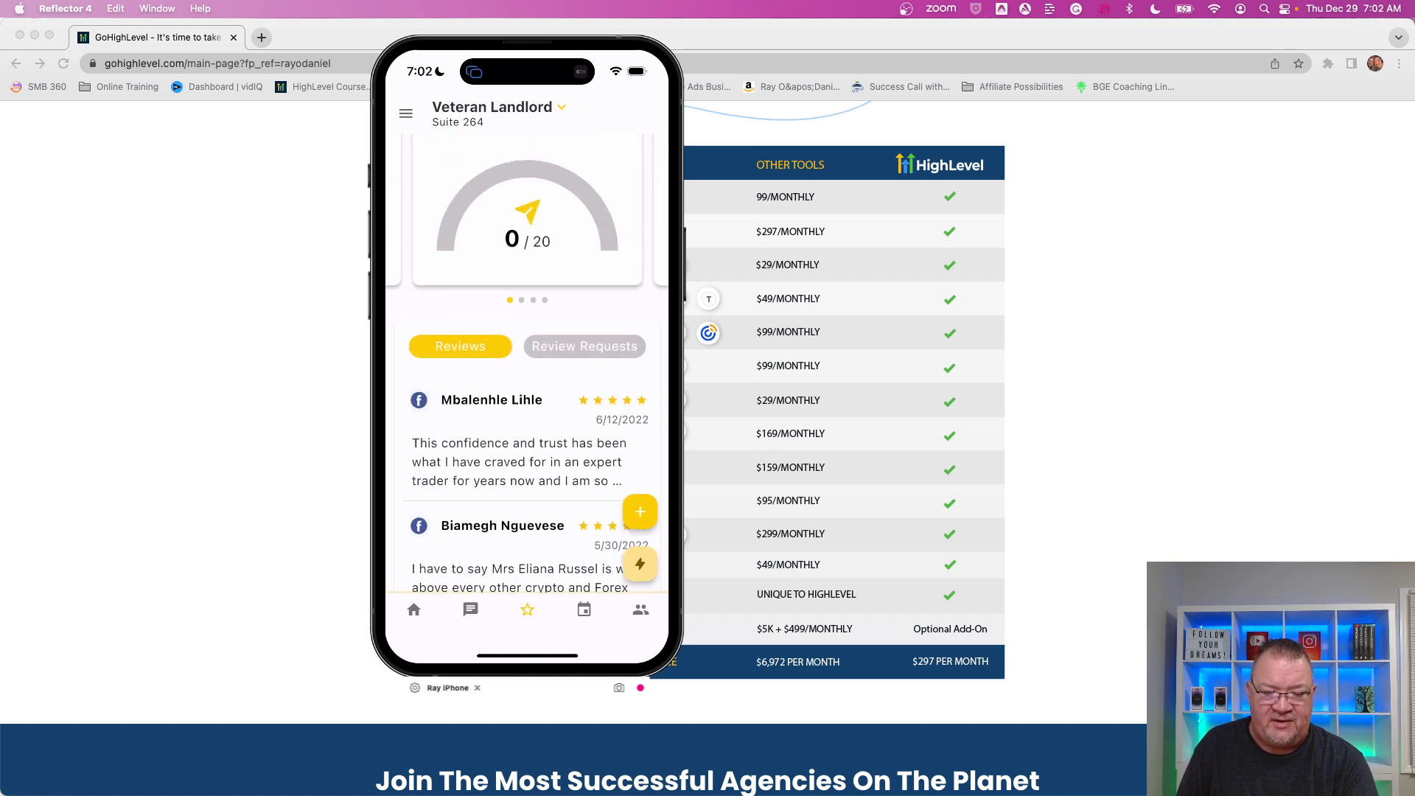
scroll("down", 3)
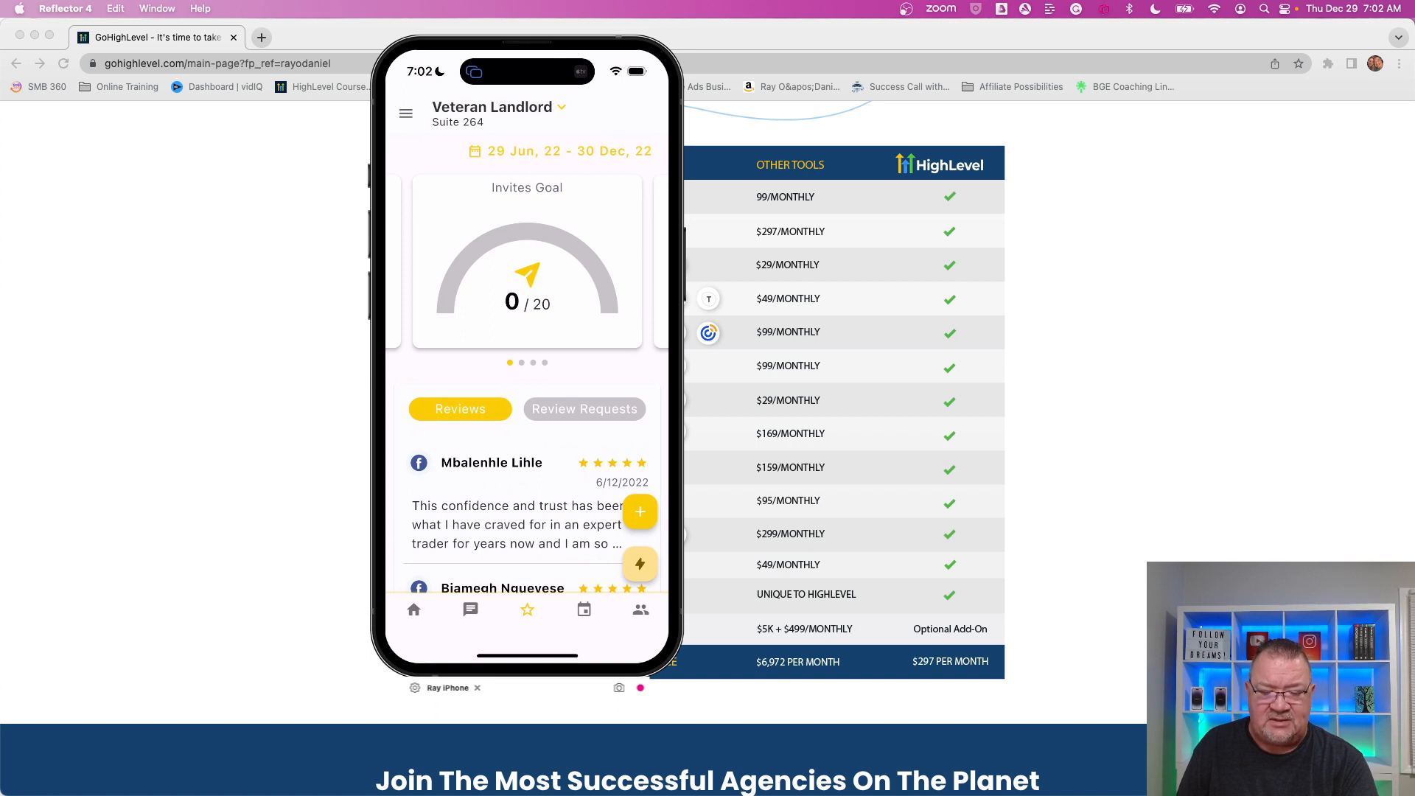
left_click(584, 609)
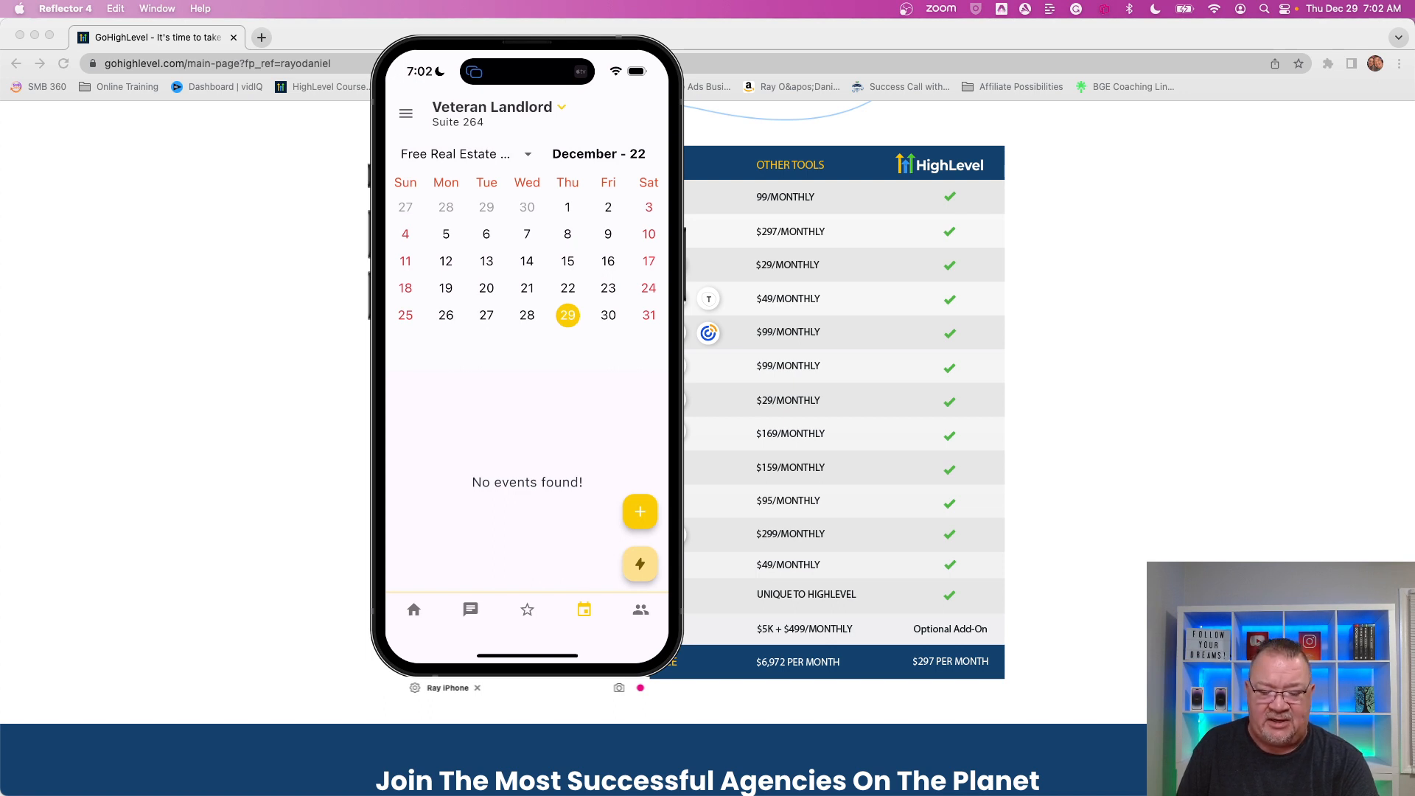
Move from the empty December 2022 calendar to the contacts list of Lead-tagged entries
left_click(640, 609)
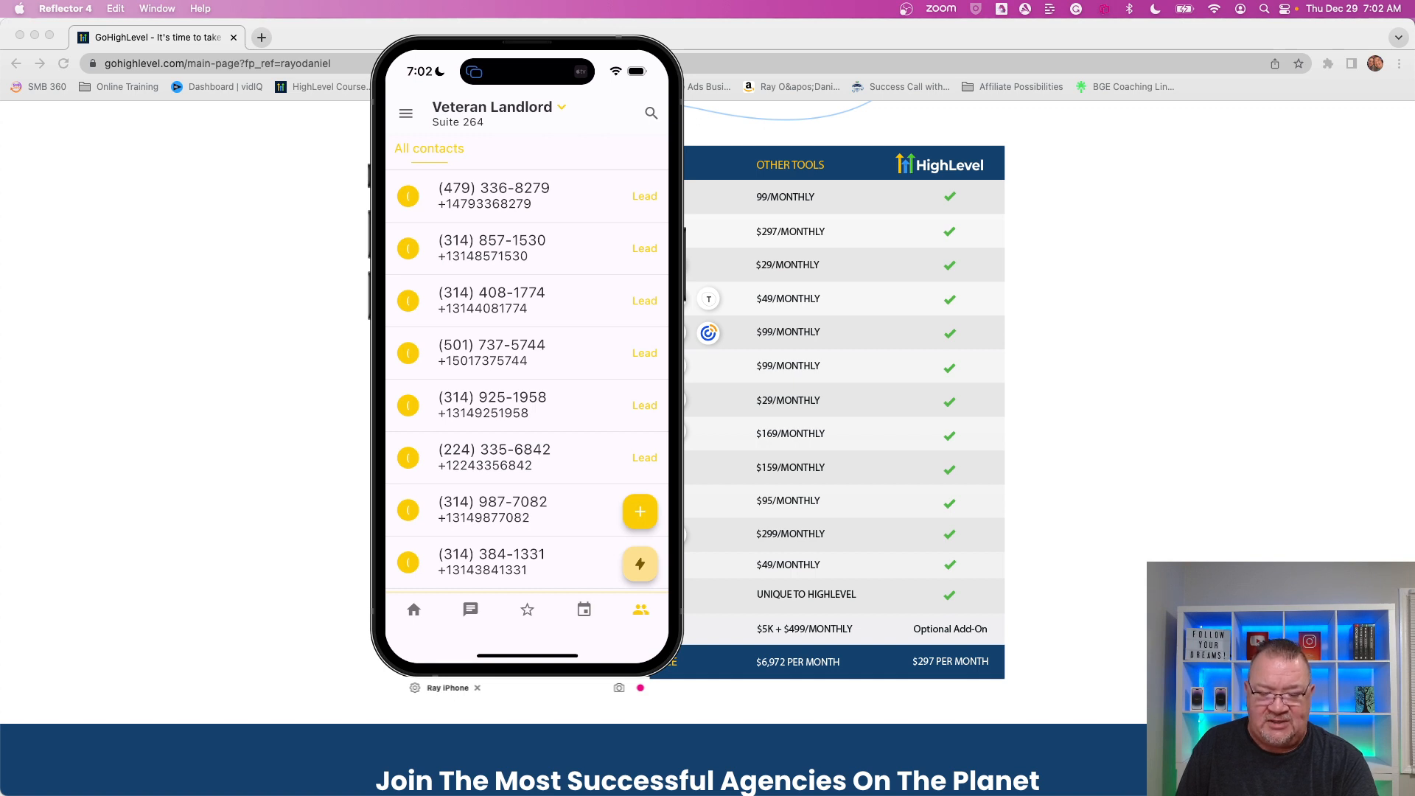
left_click(468, 609)
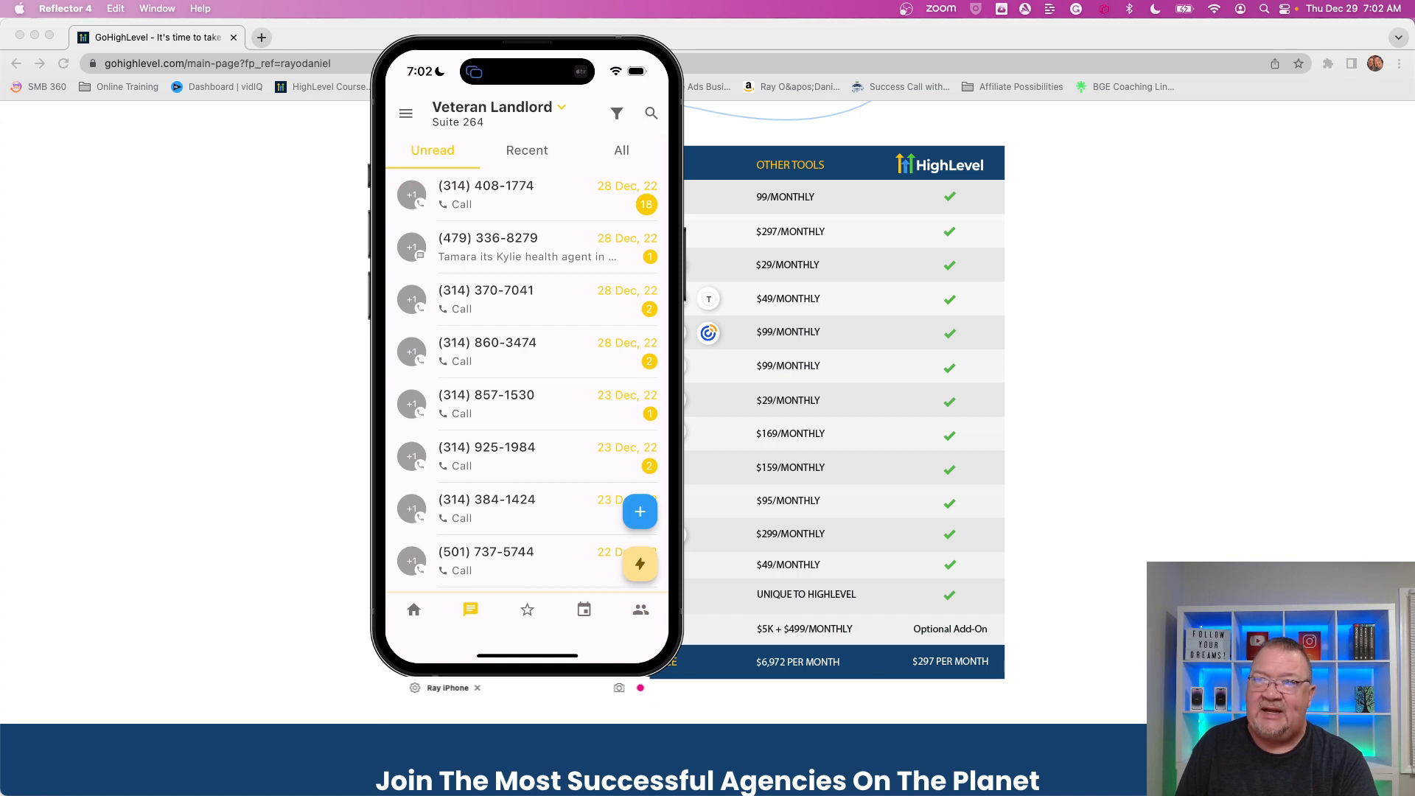
left_click(485, 194)
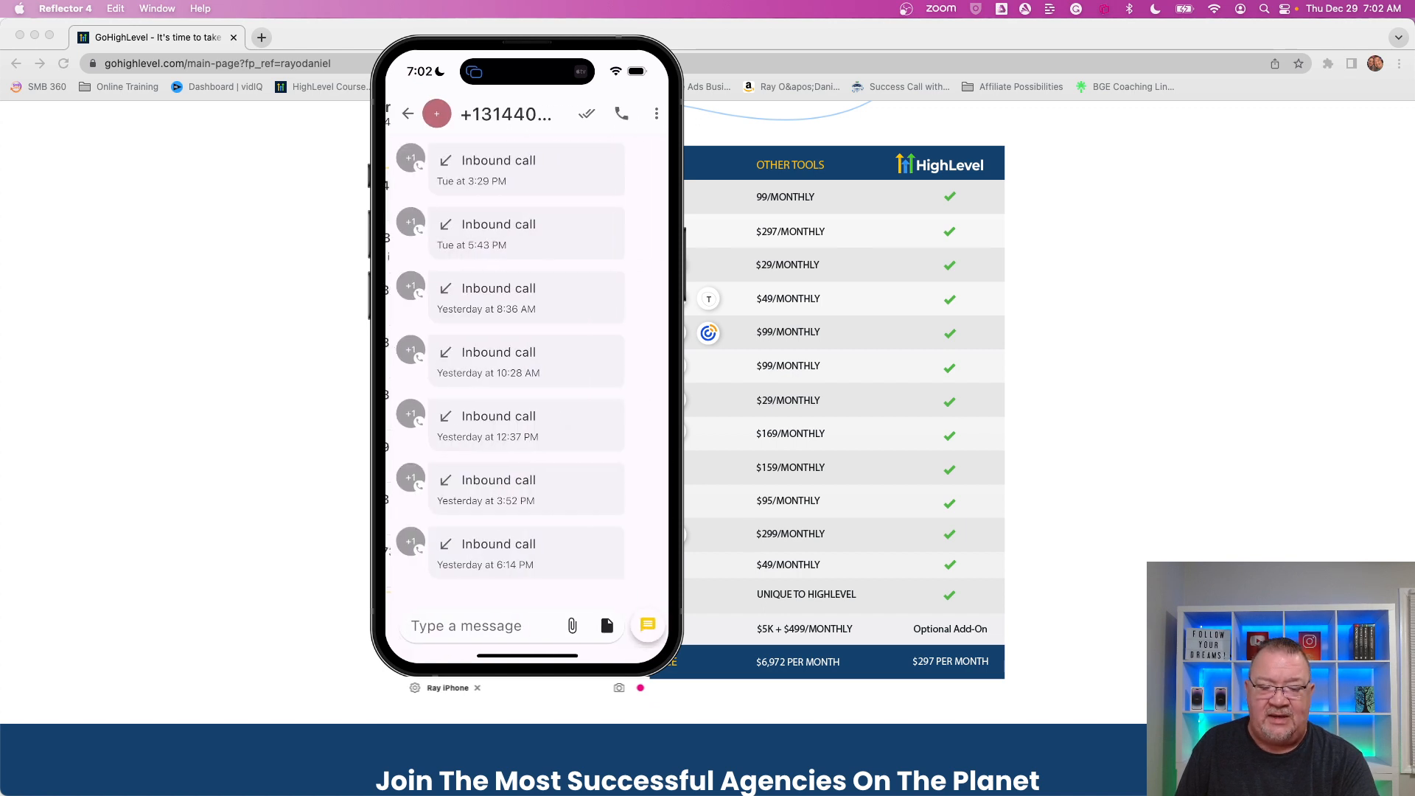
scroll("up", 3)
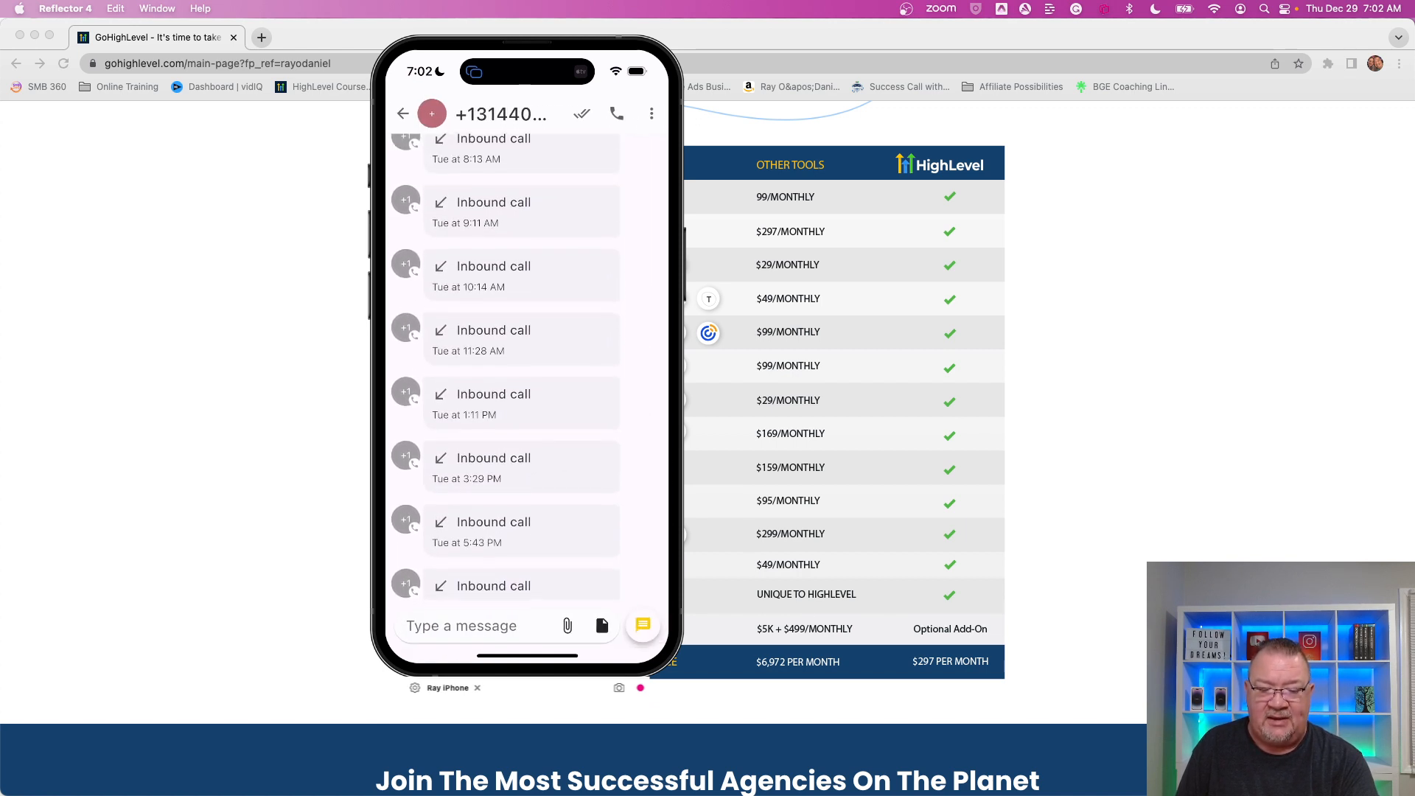
scroll("down", 3)
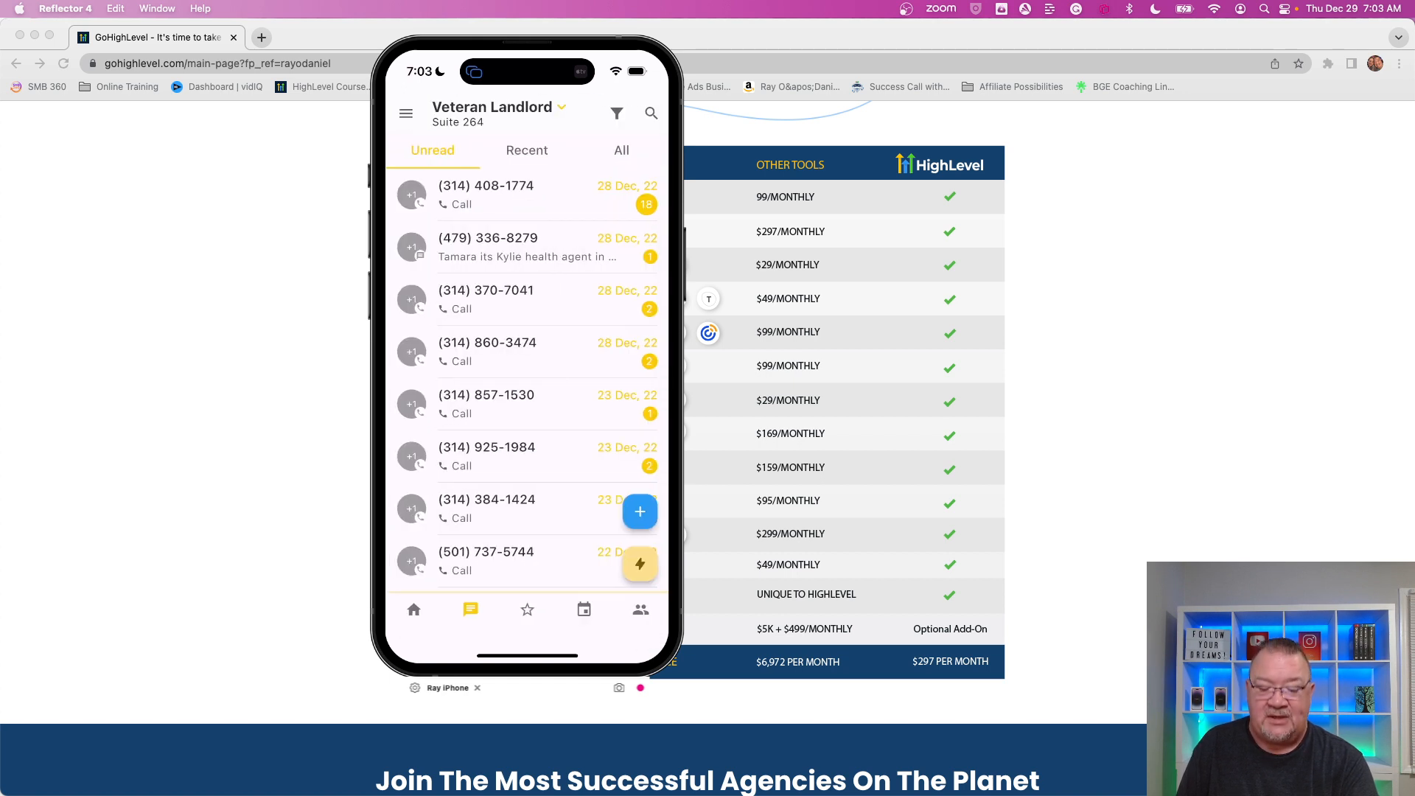
Return to contacts and show the side menu with Opportunities, Manual Actions and Invoicing
left_click(640, 609)
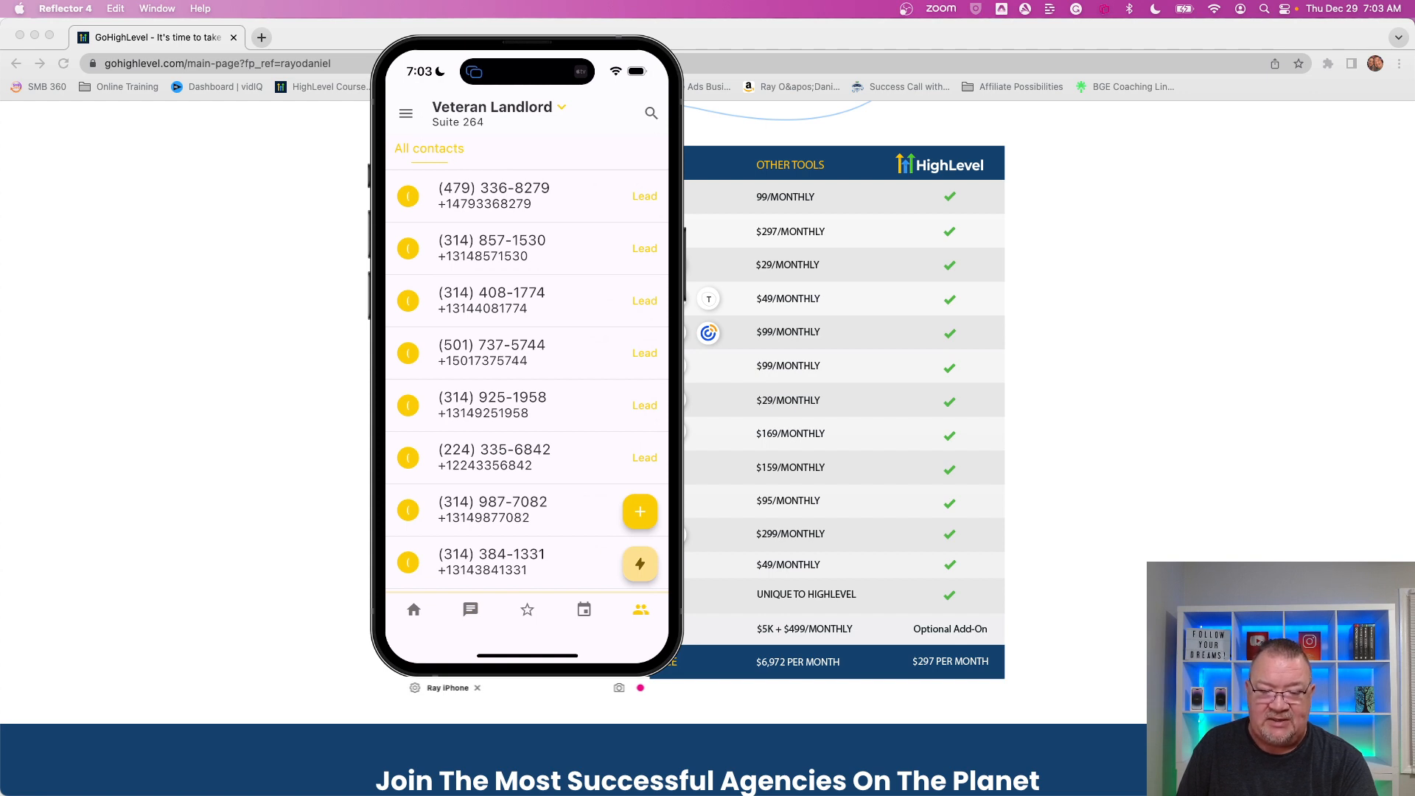
left_click(405, 114)
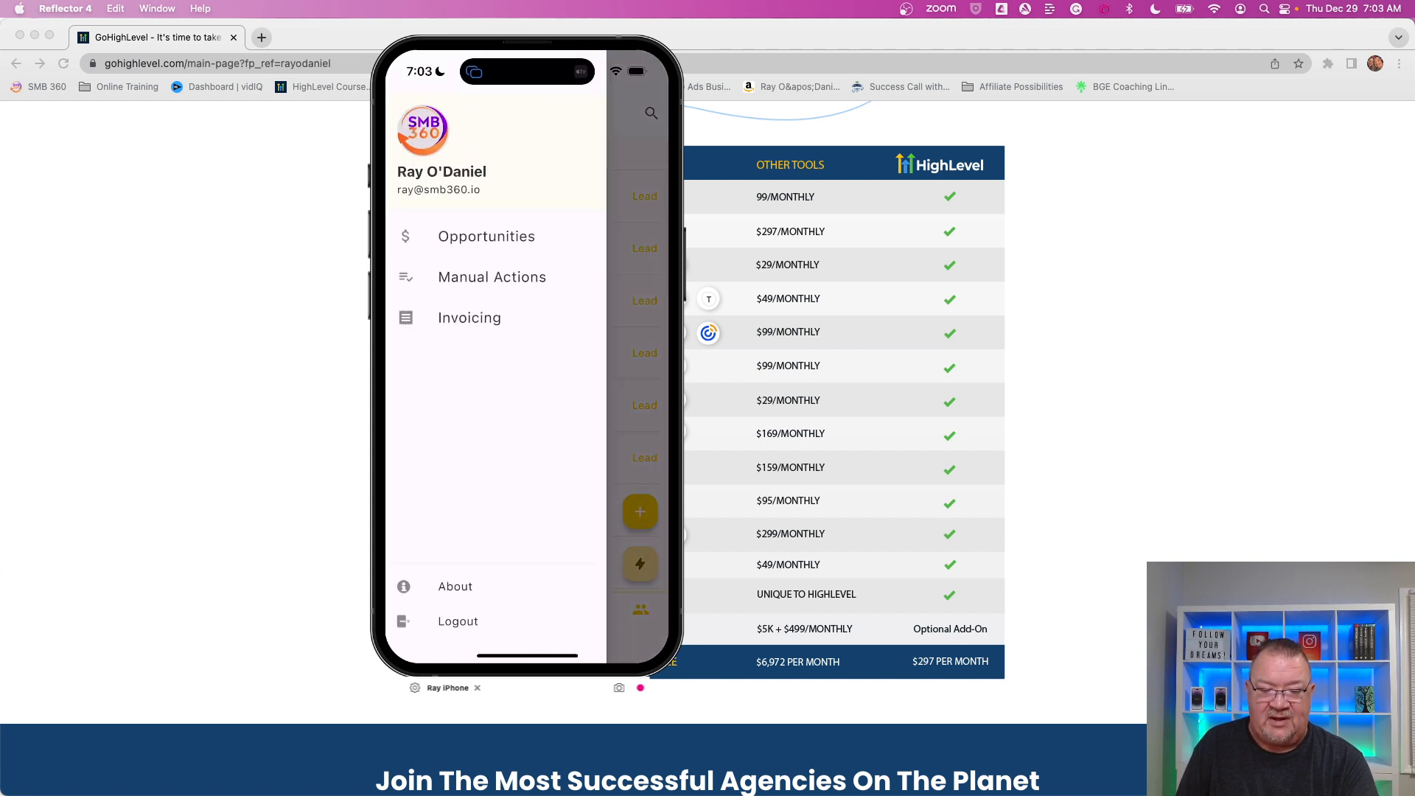